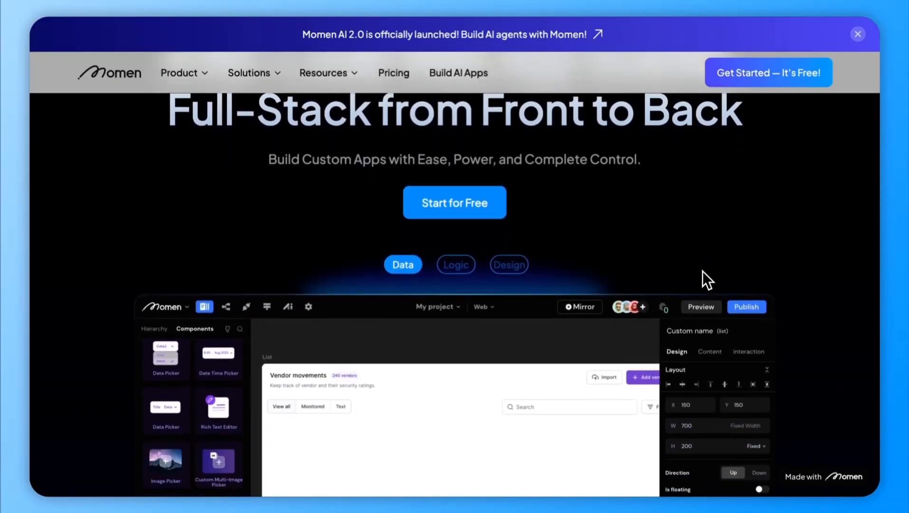
# Sign up for an account and confirm the avatar and nickname in the profile dialog.
pyautogui.scroll(-3)
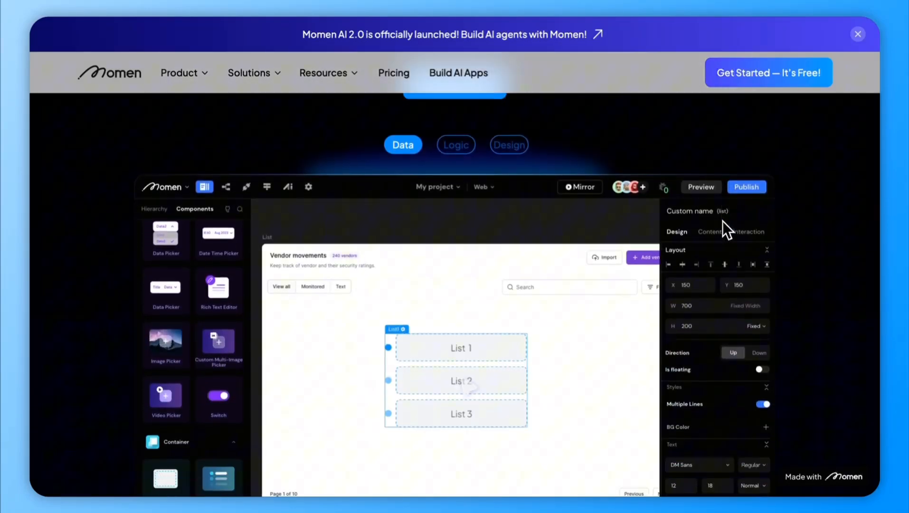
pyautogui.scroll(-3)
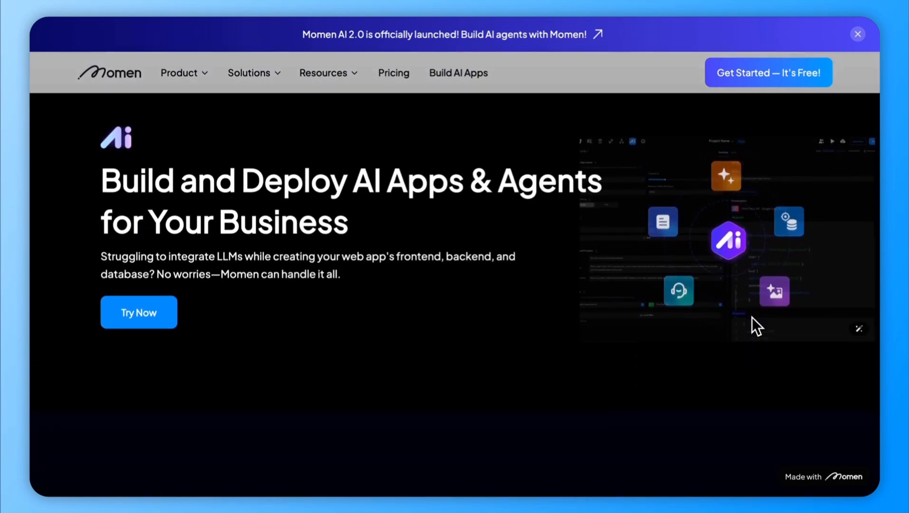
pyautogui.scroll(-3)
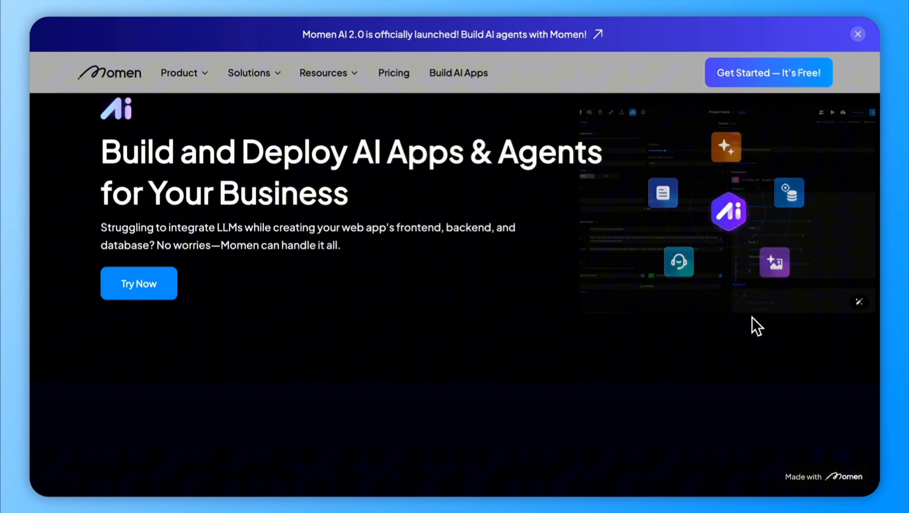
pyautogui.scroll(-3)
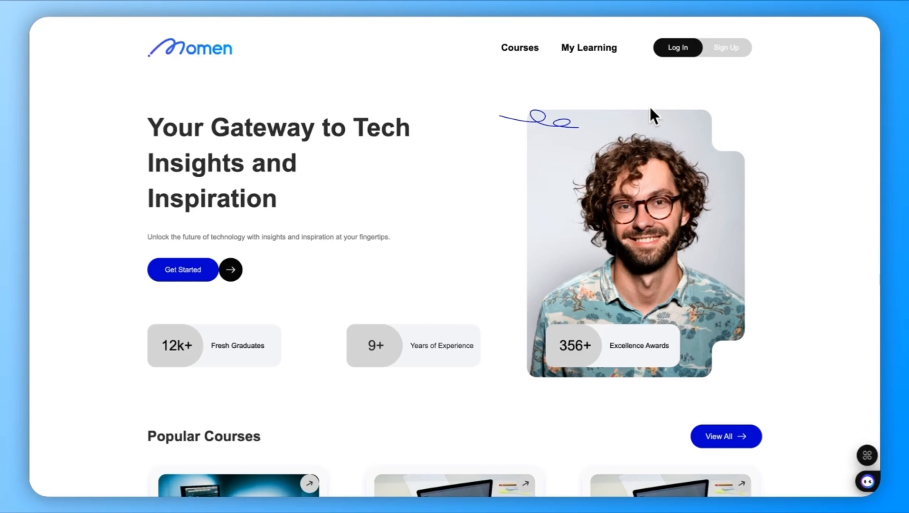
pyautogui.scroll(-3)
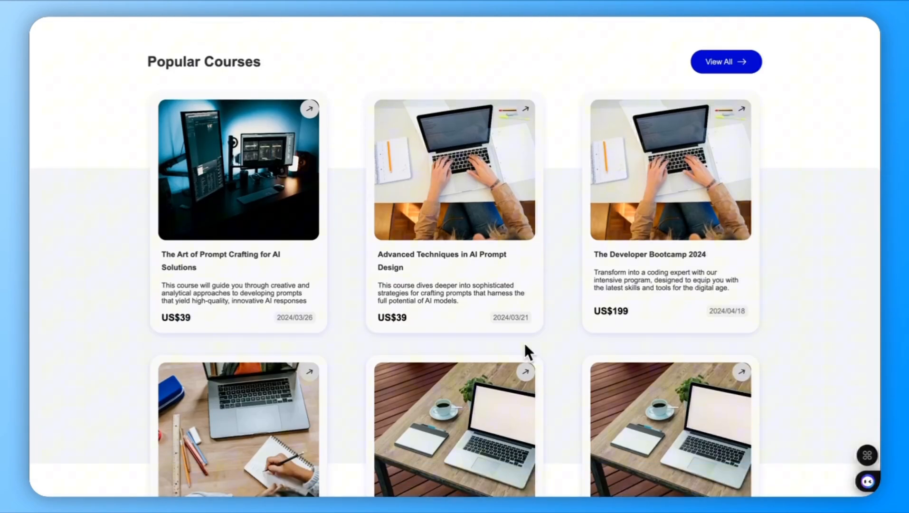
pyautogui.click(600, 59)
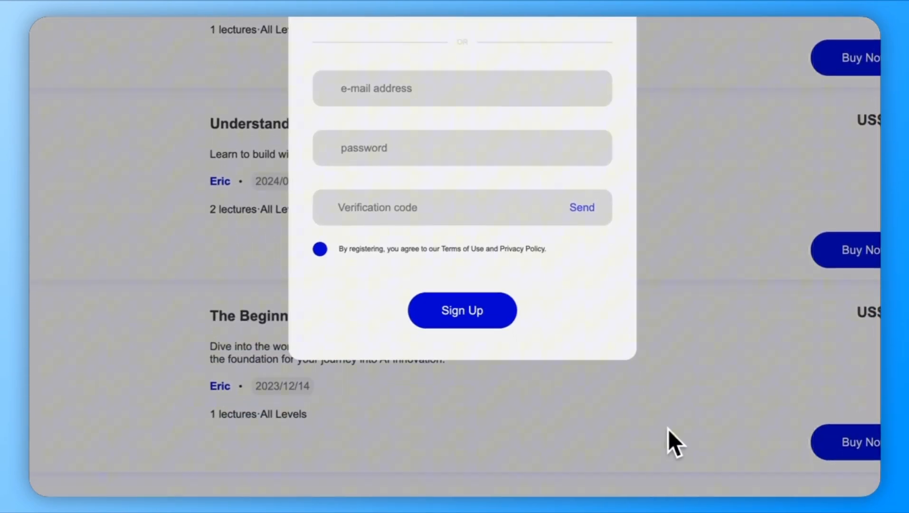
pyautogui.click(461, 309)
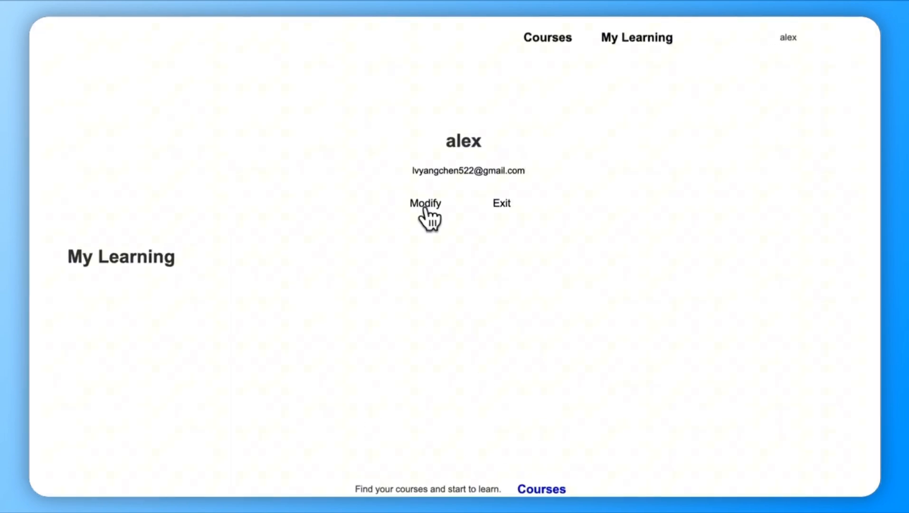
pyautogui.click(425, 203)
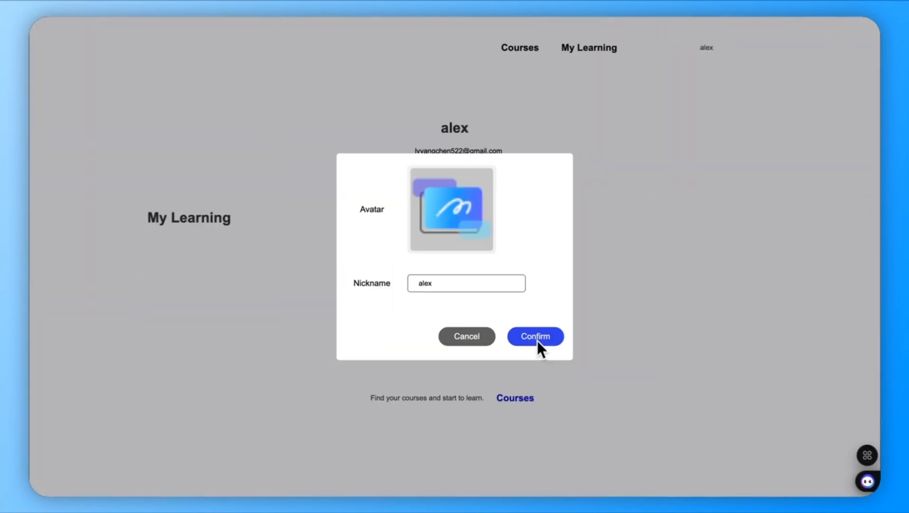
pyautogui.click(535, 336)
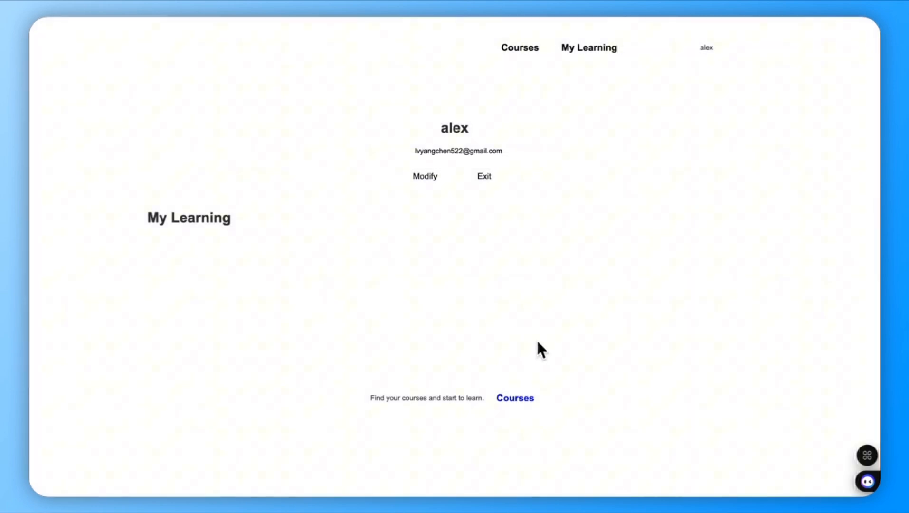
# Buy The Developer Bootcamp 2024 from the full course list and complete the US$199 checkout.
pyautogui.scroll(-3)
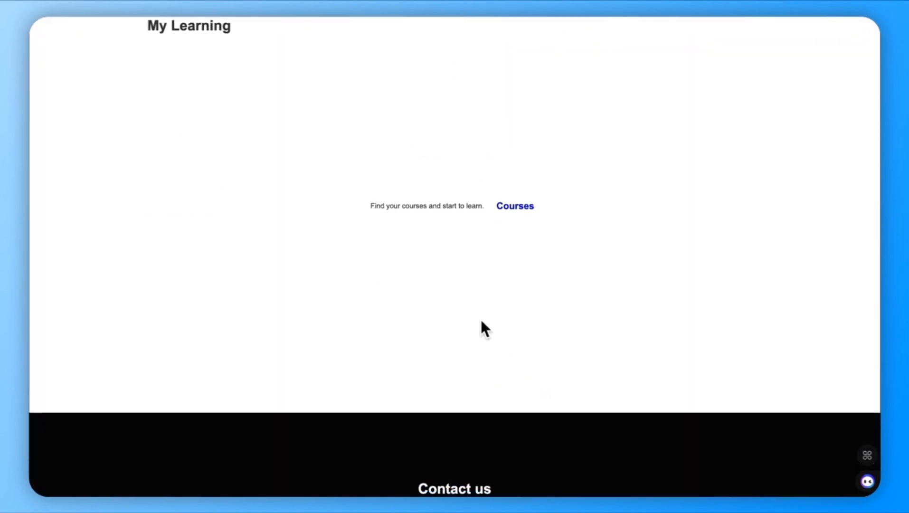
pyautogui.moveTo(527, 221)
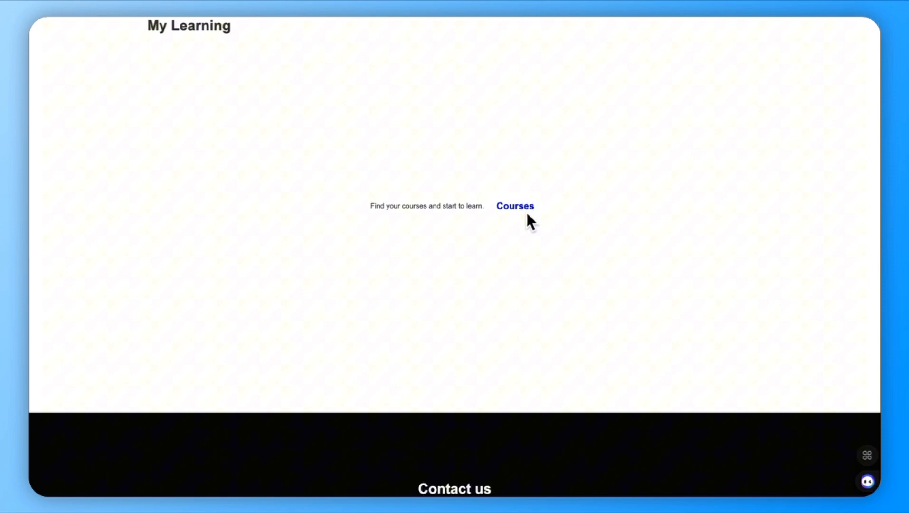
pyautogui.moveTo(520, 211)
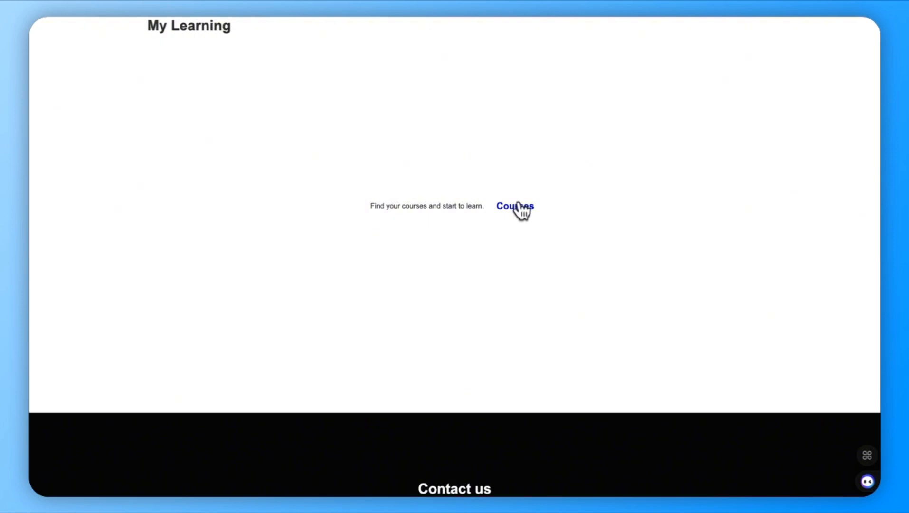
pyautogui.moveTo(473, 452)
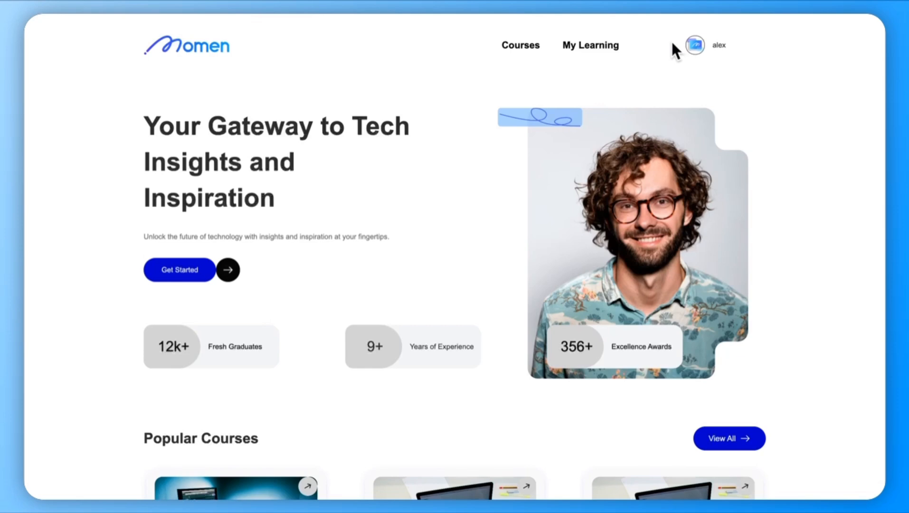
pyautogui.scroll(-3)
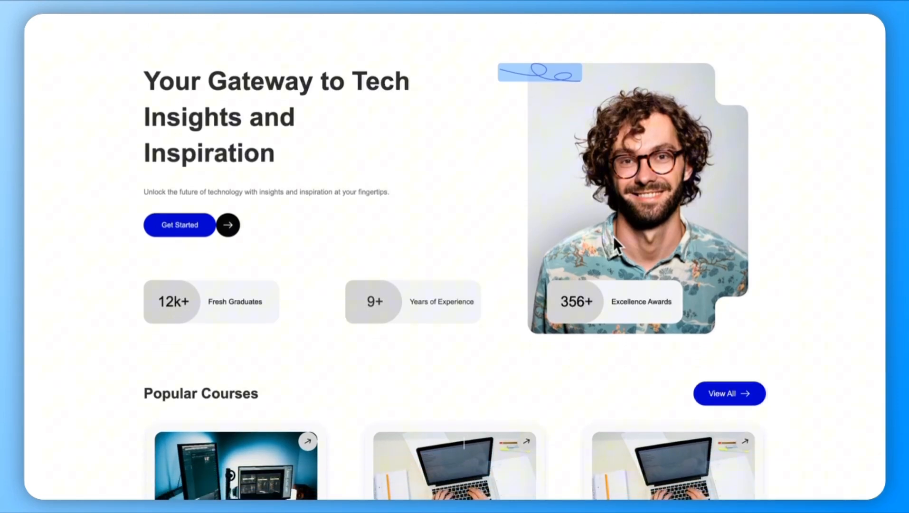
pyautogui.scroll(-3)
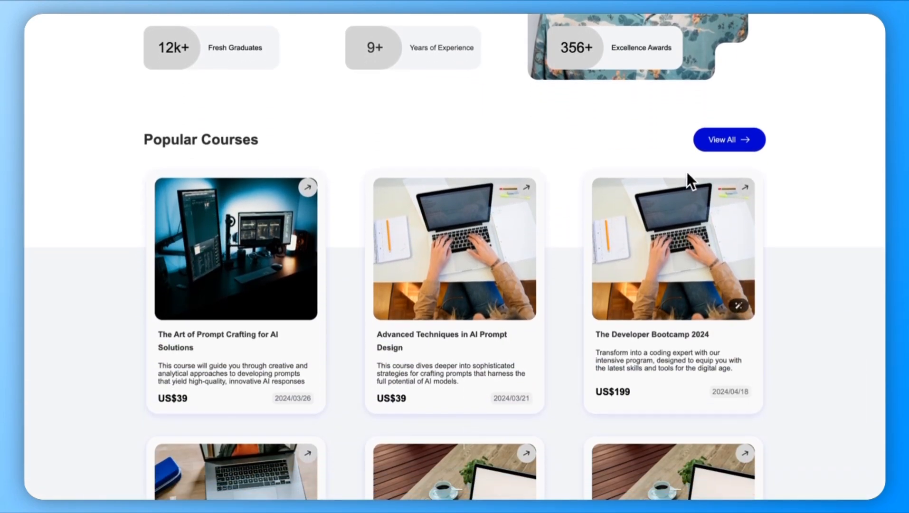
pyautogui.moveTo(720, 152)
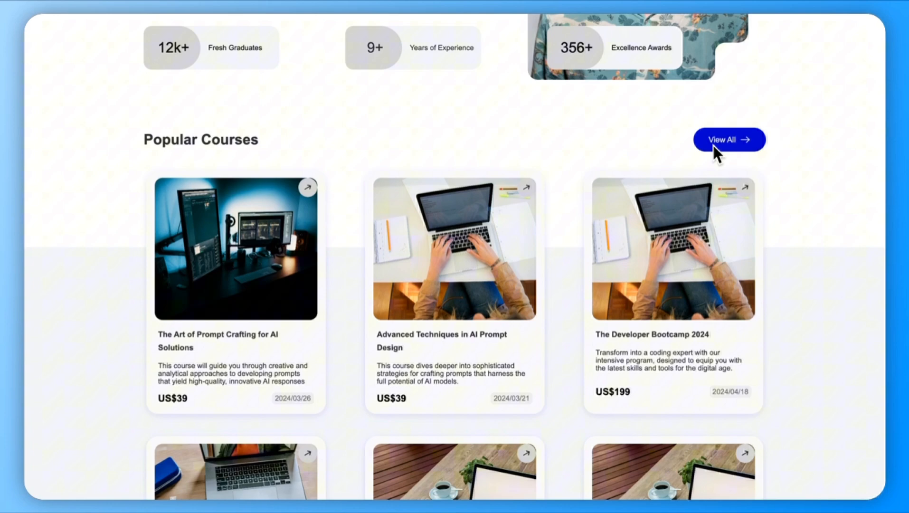
pyautogui.click(729, 139)
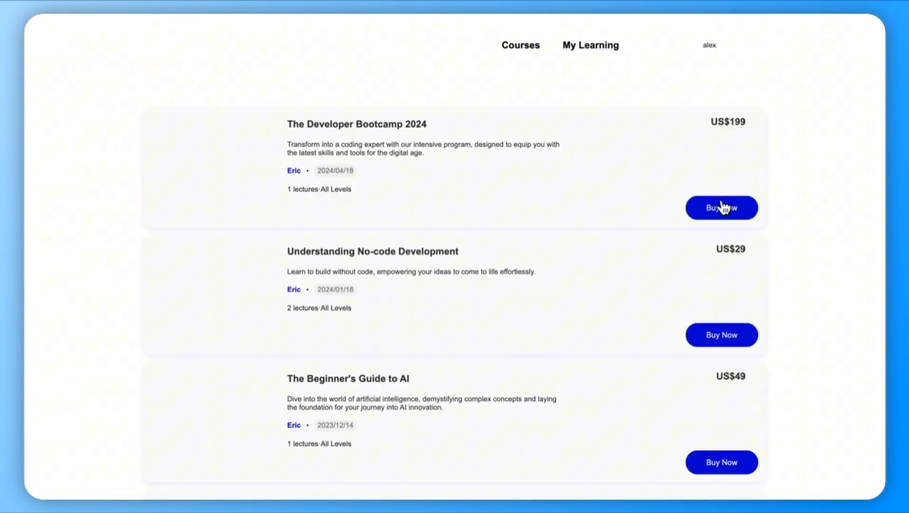
pyautogui.click(722, 207)
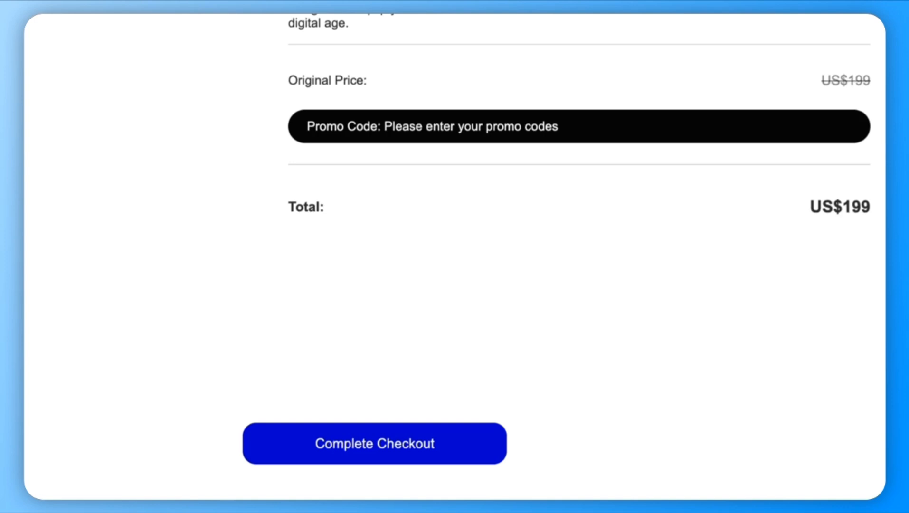
pyautogui.moveTo(604, 310)
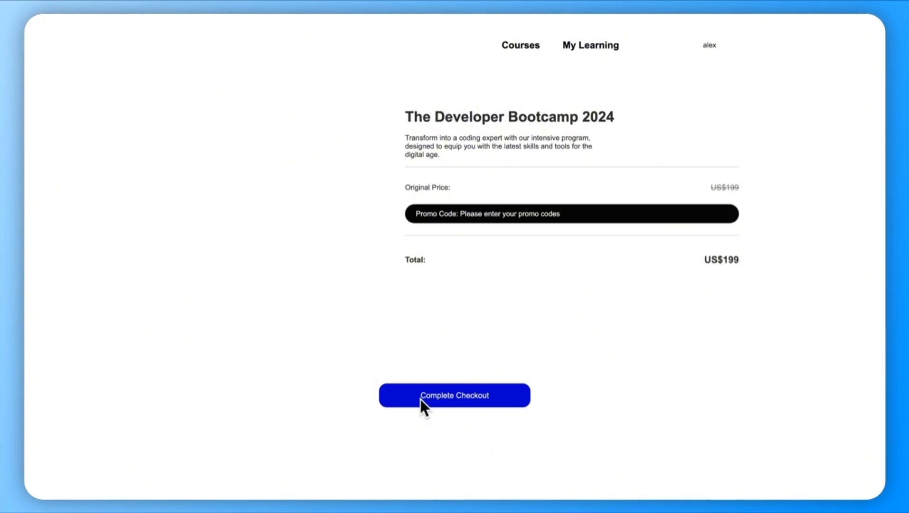
pyautogui.click(454, 395)
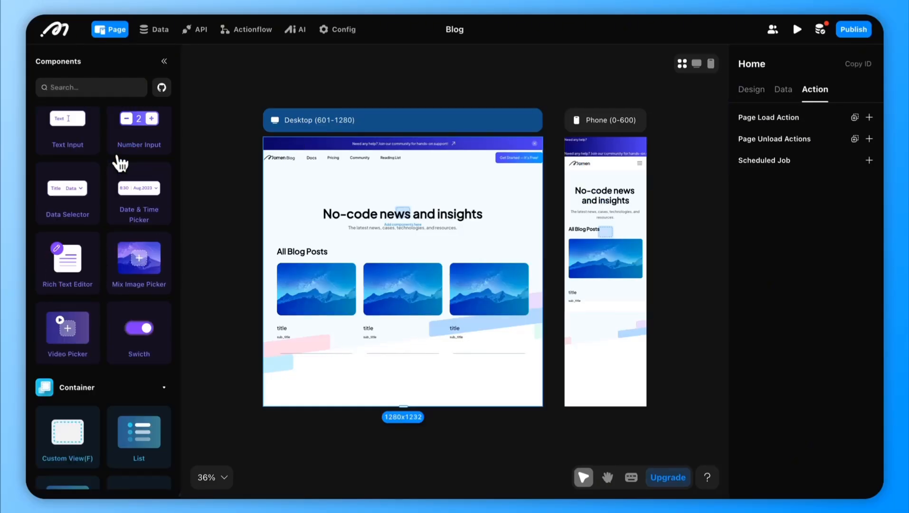
# Publish the blog web app and view the Blog project's details with its Free, Basic and Pro plans.
pyautogui.click(153, 29)
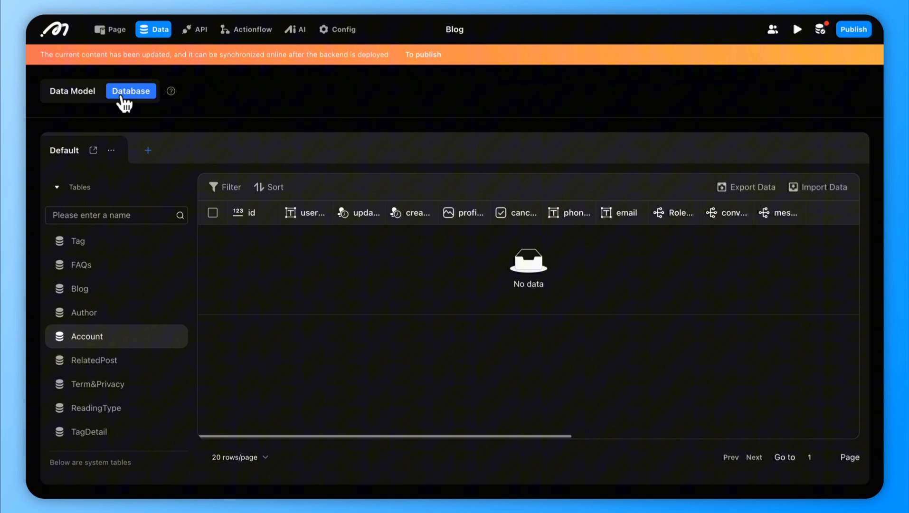
pyautogui.click(110, 28)
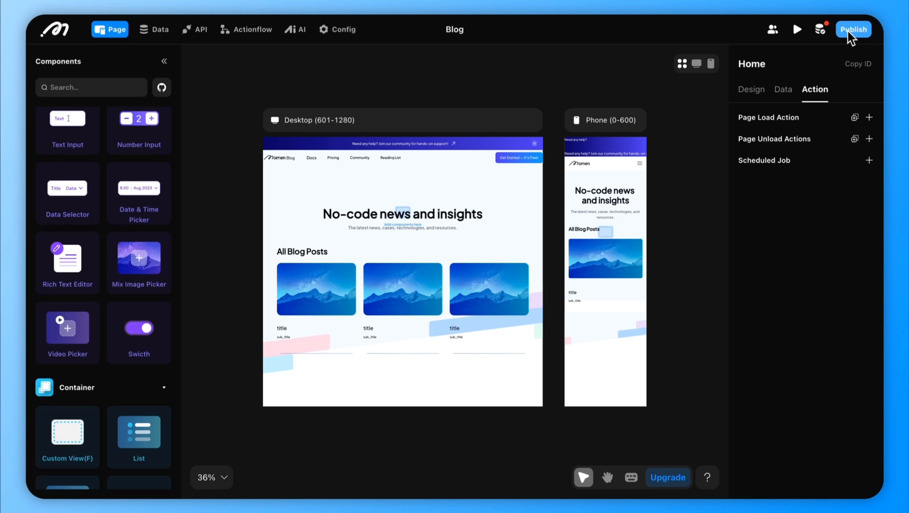
pyautogui.click(854, 28)
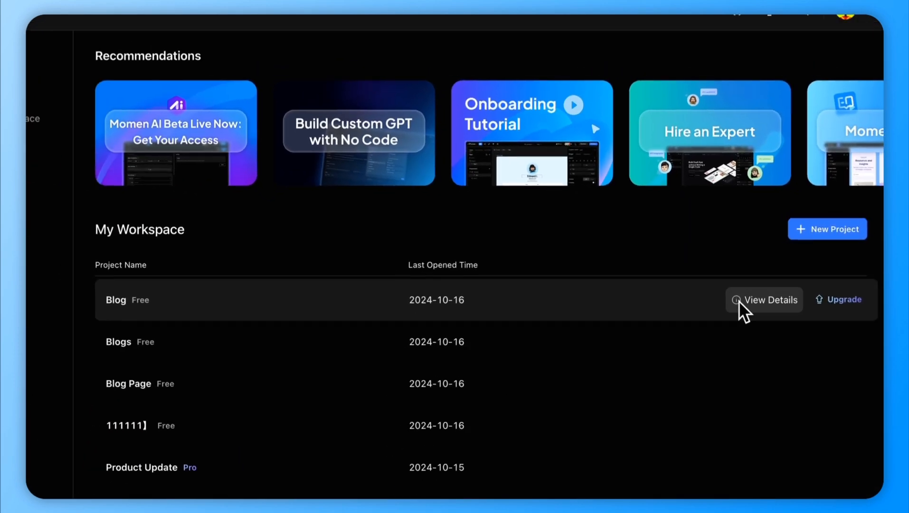
pyautogui.click(764, 299)
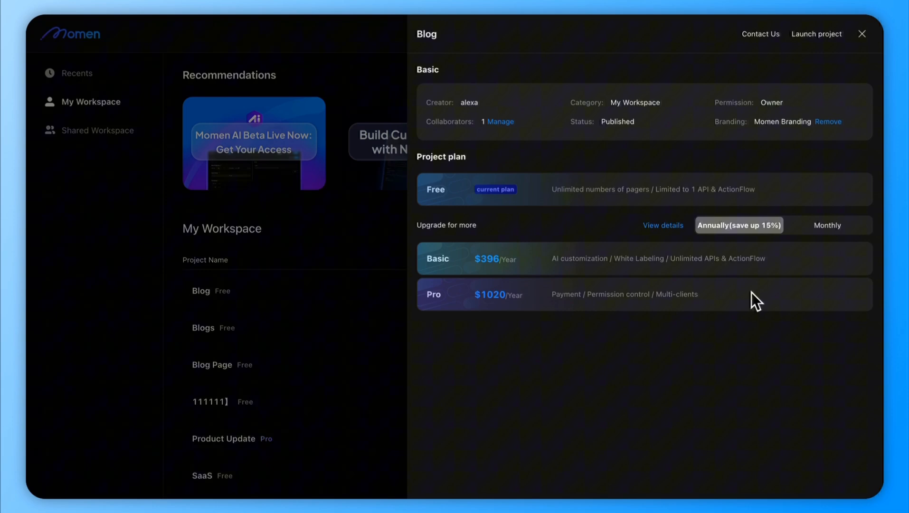
pyautogui.scroll(-3)
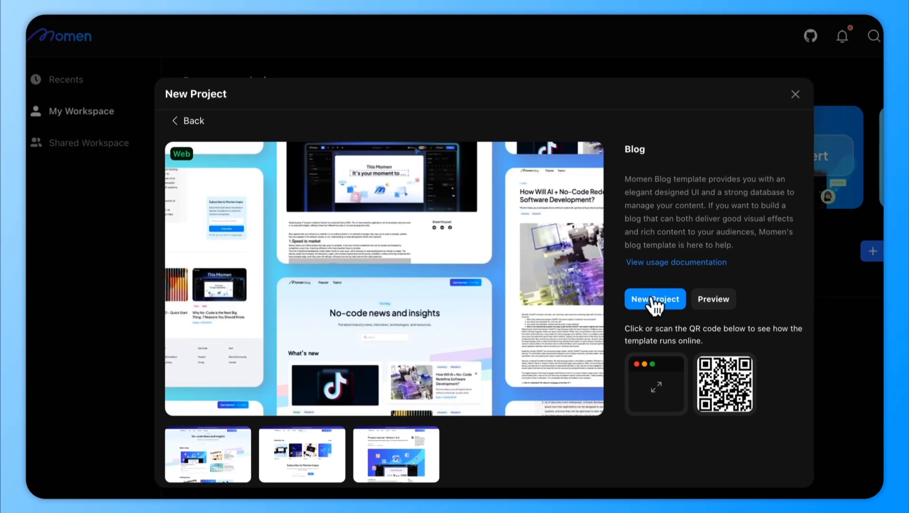
# Create a new project named Blog from the blog template on the Free plan.
pyautogui.click(655, 298)
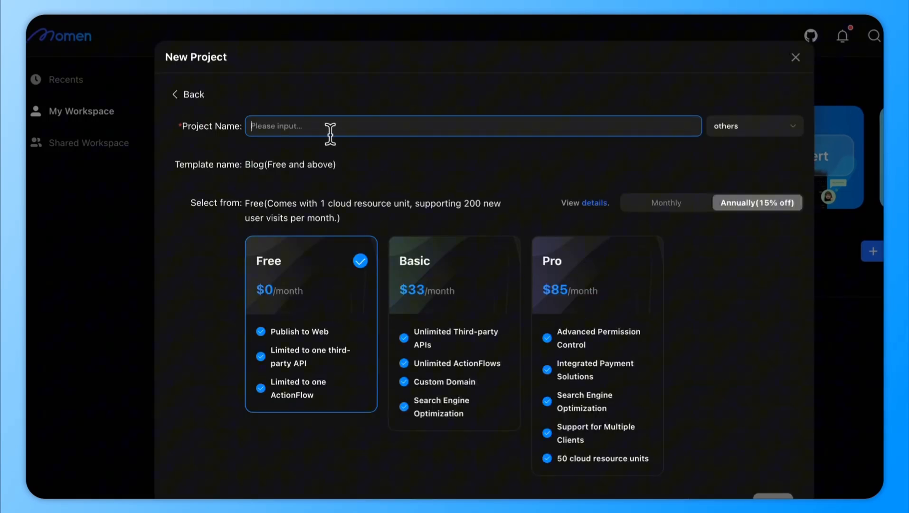
pyautogui.write('Blog')
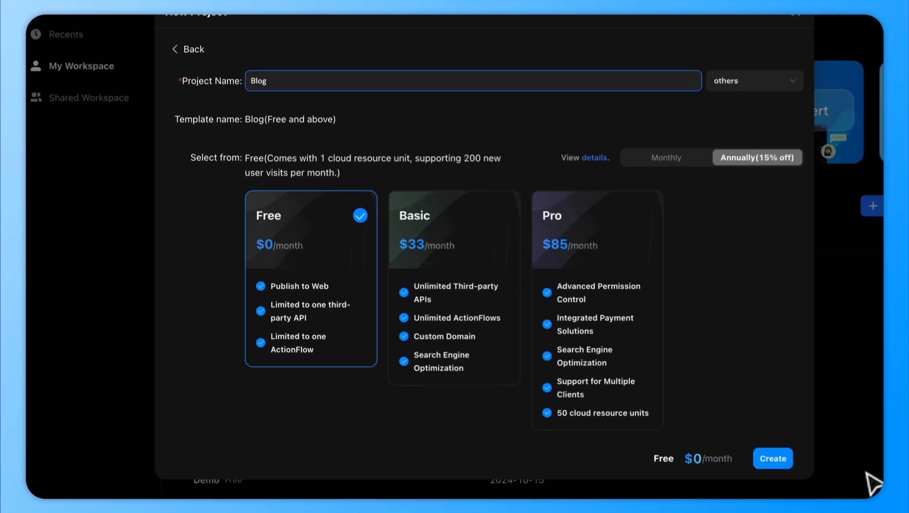
pyautogui.click(773, 457)
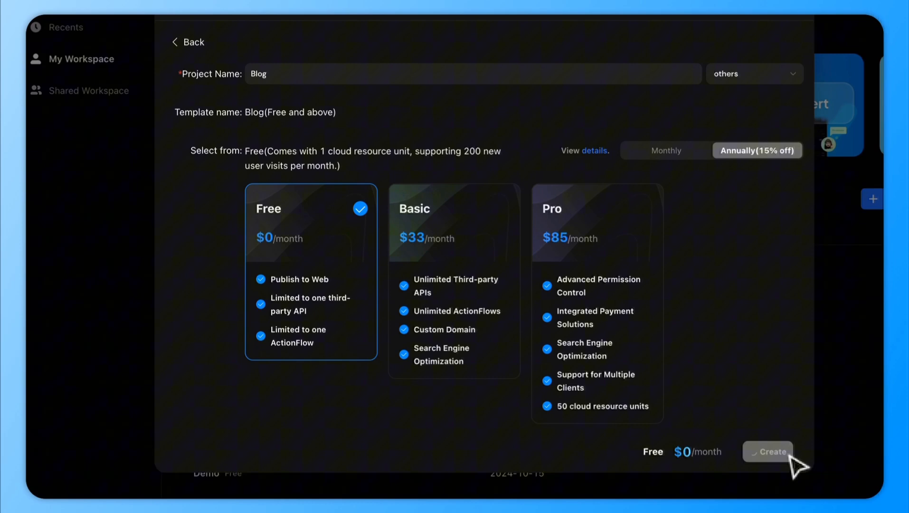
pyautogui.click(767, 451)
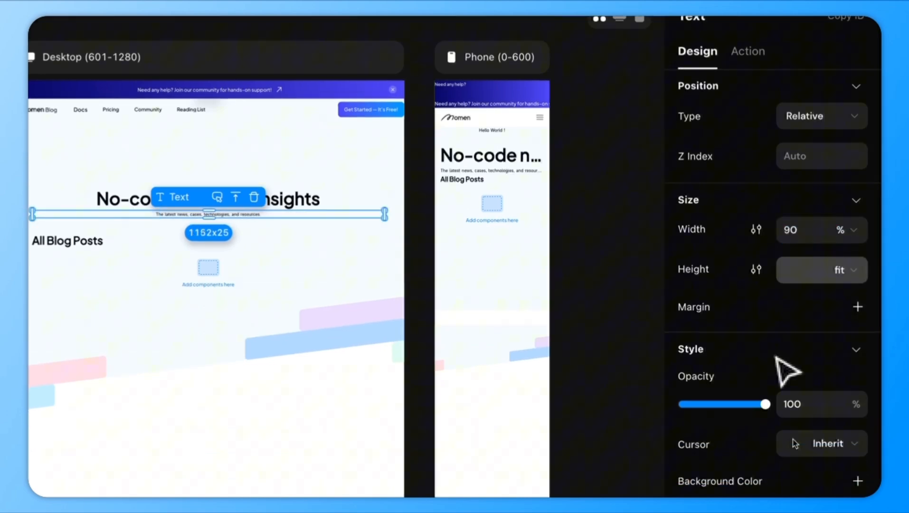
# Set the home page subtitle font to Plus Jakarta Sans.
pyautogui.click(739, 222)
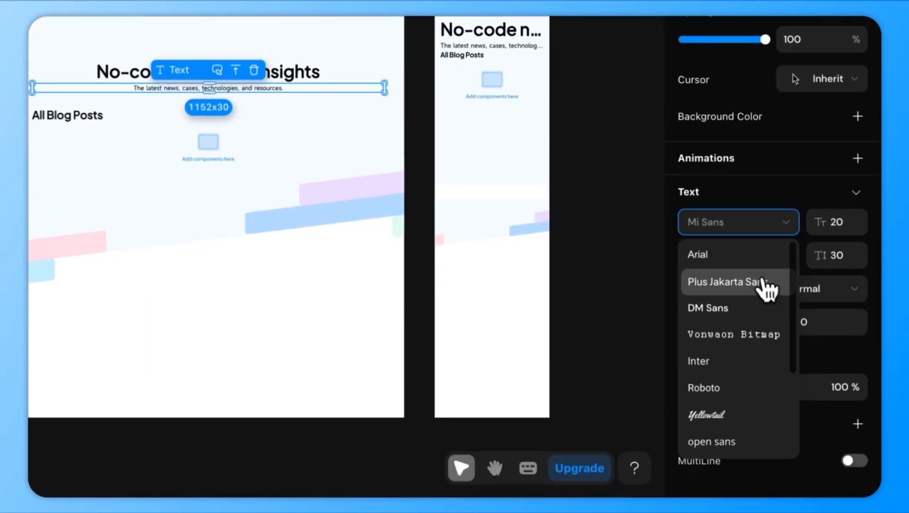
pyautogui.click(731, 281)
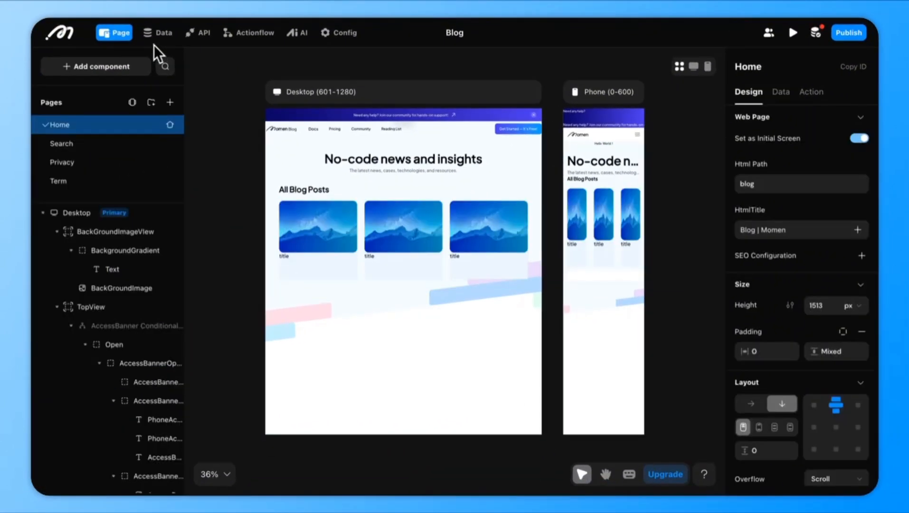
# Create a new data model named blog.
pyautogui.click(158, 33)
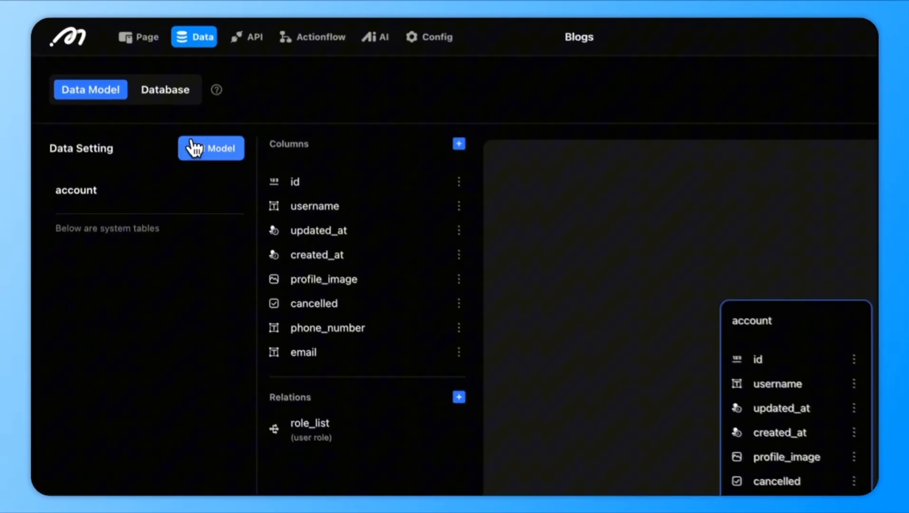
pyautogui.click(210, 148)
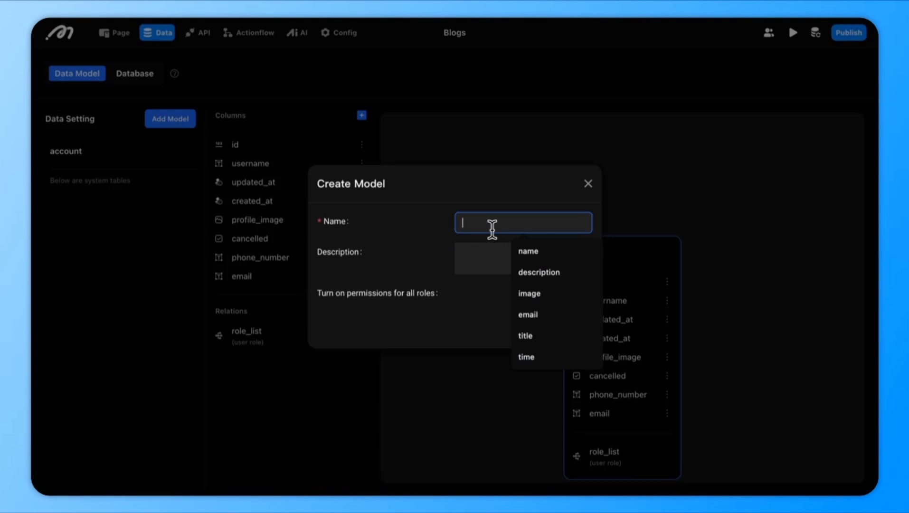
pyautogui.write('blog')
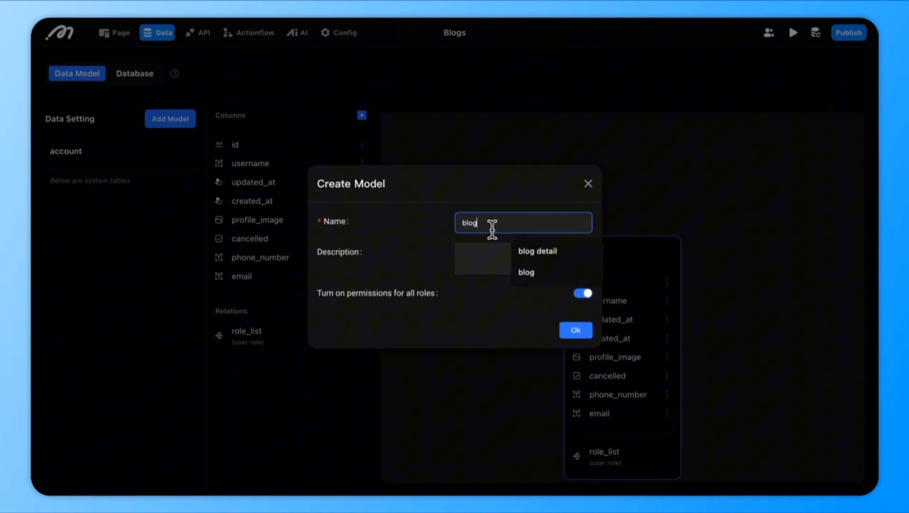
pyautogui.click(575, 329)
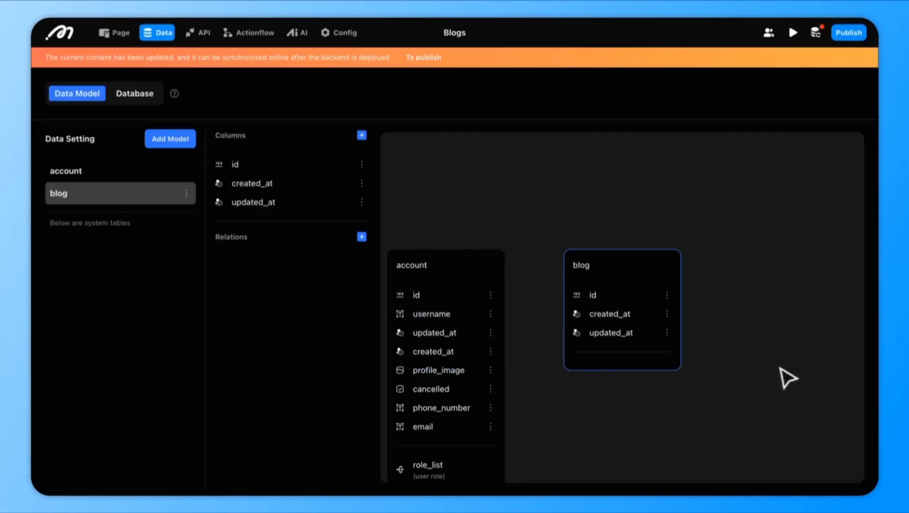
# Add title and description columns to the blog table.
pyautogui.click(361, 135)
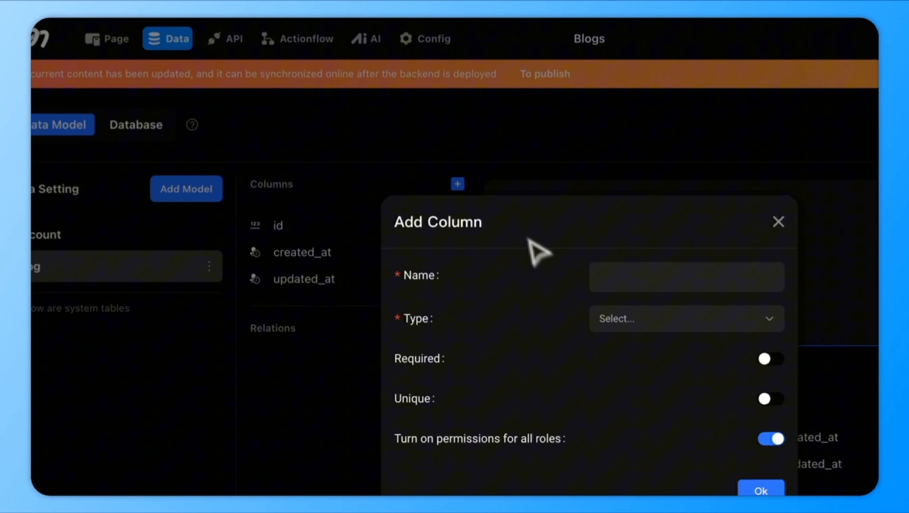
pyautogui.write('title')
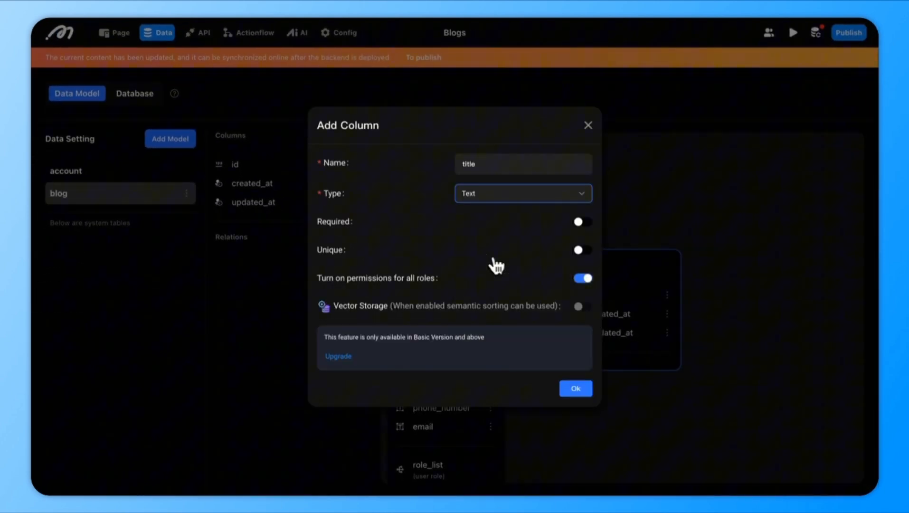
pyautogui.click(576, 387)
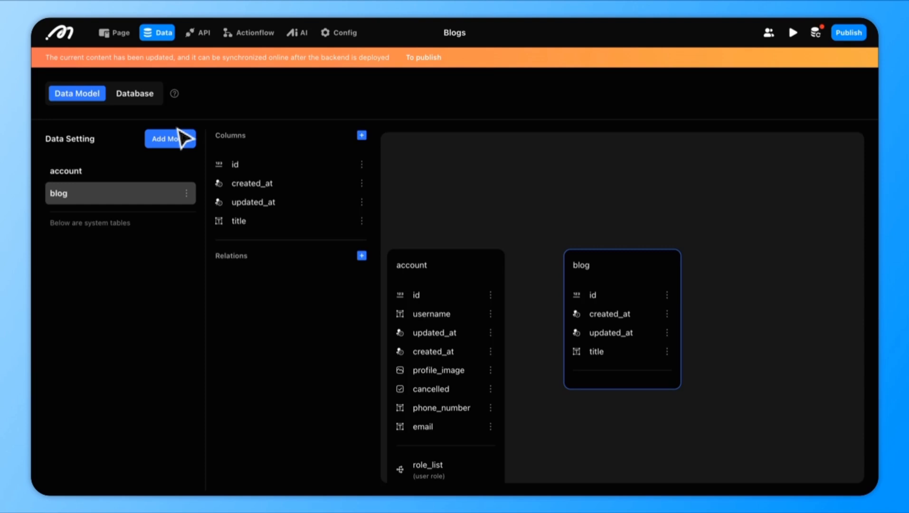
pyautogui.click(361, 135)
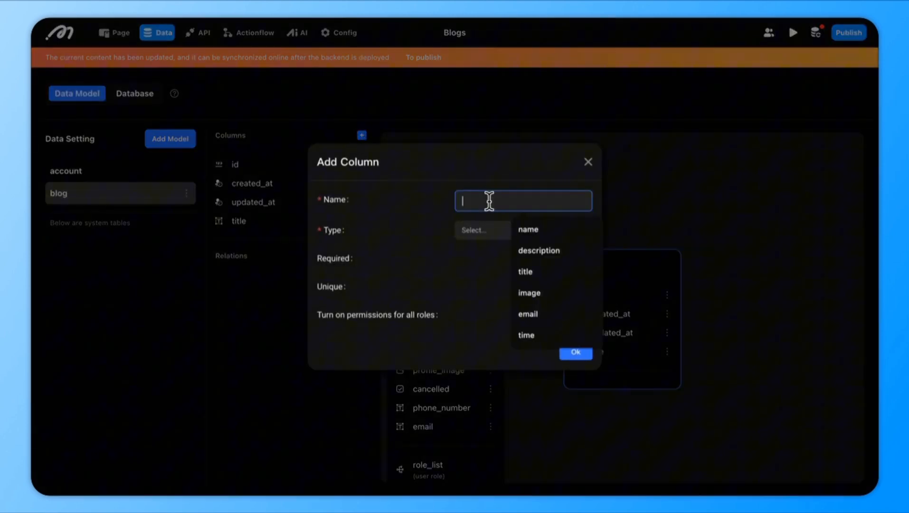
pyautogui.write('description')
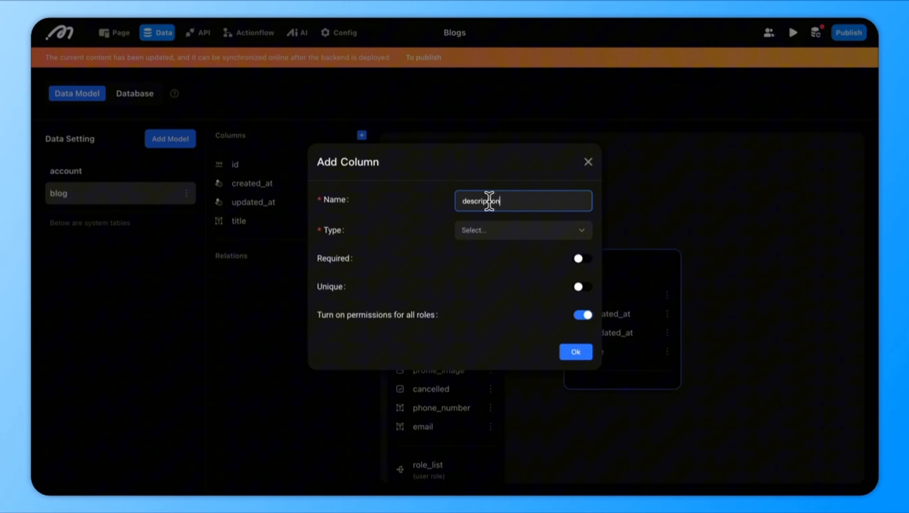
pyautogui.click(575, 351)
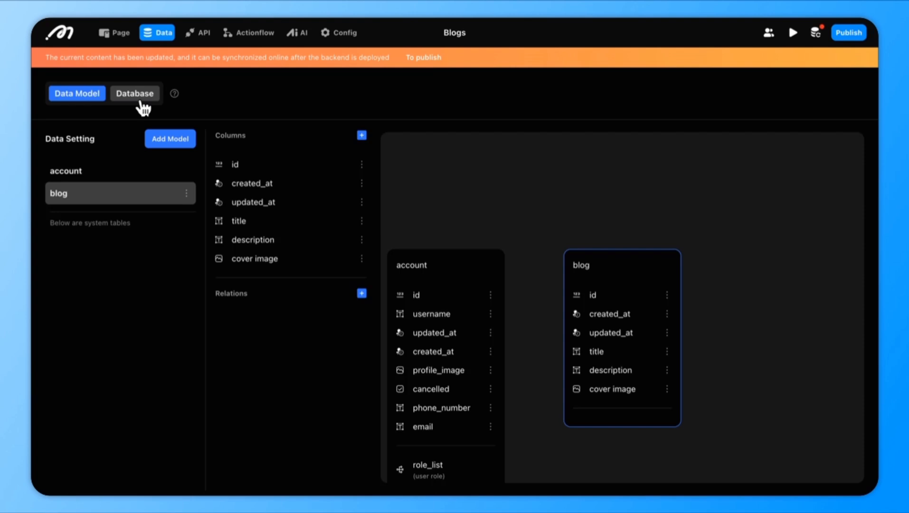
# Update the backend with the new blog table from the Database view.
pyautogui.click(135, 93)
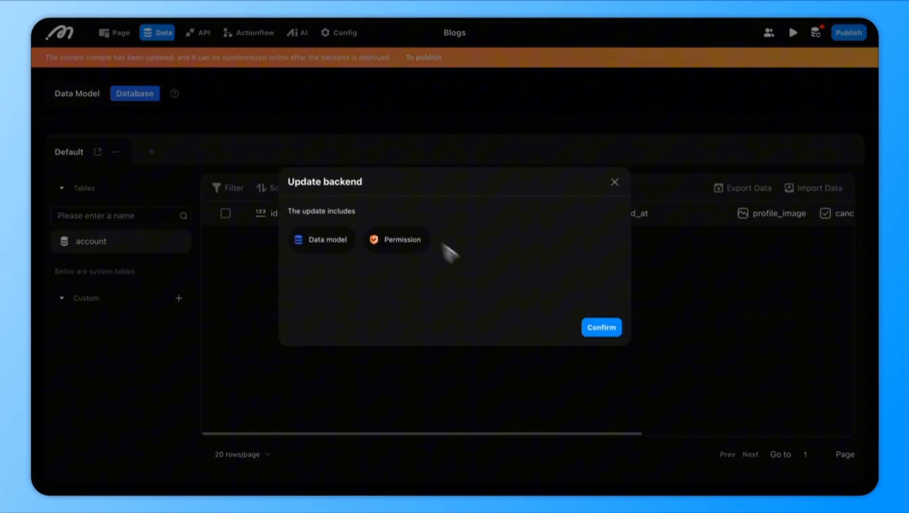
pyautogui.click(601, 327)
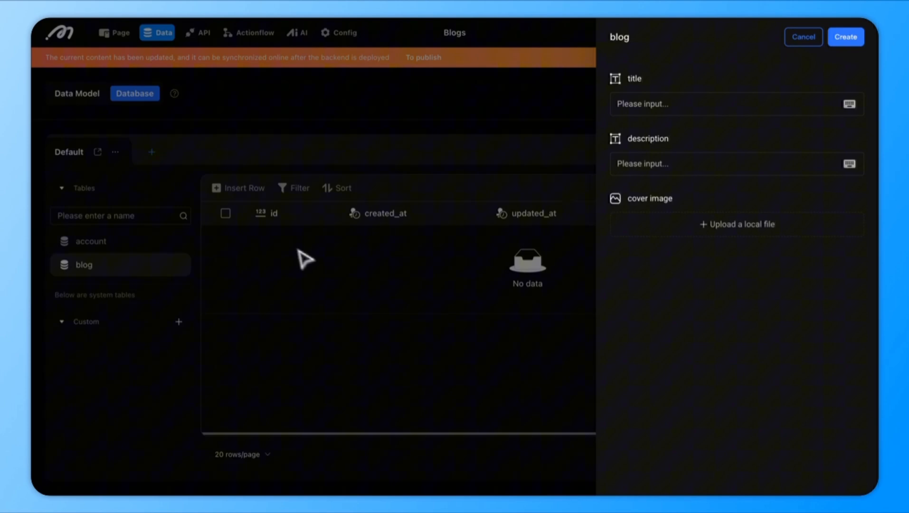
pyautogui.moveTo(646, 168)
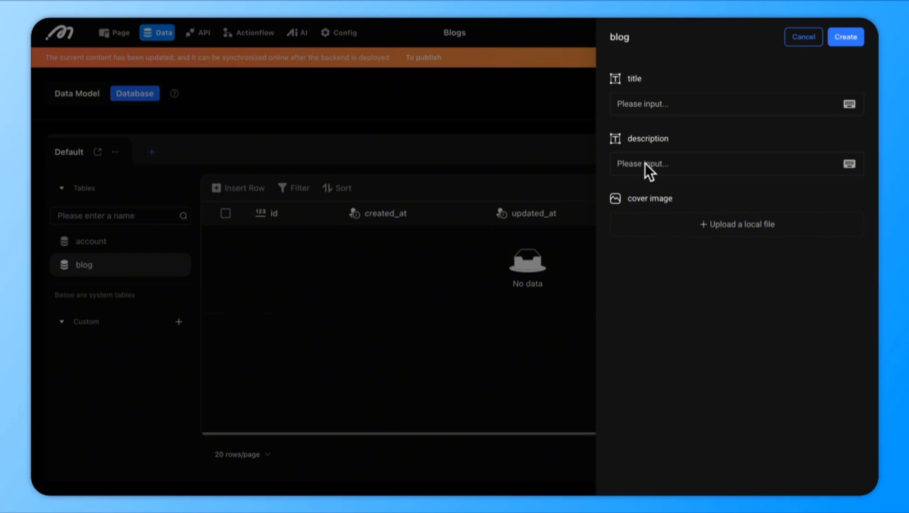
# Insert a blog row titled '1. Best 10 No-code Workflow Automation Software in 2024' and save it.
pyautogui.write('1. Best 10 No-code Workflow Automation Software in 2024')
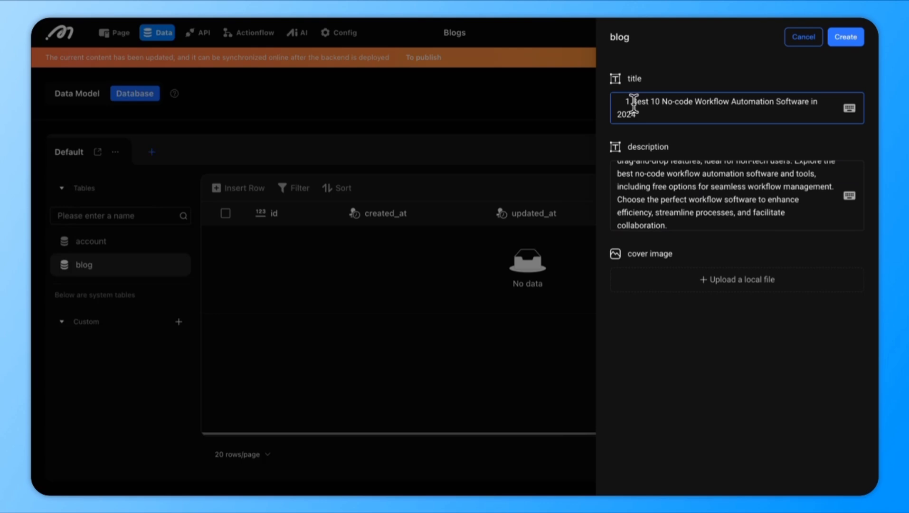
pyautogui.click(845, 37)
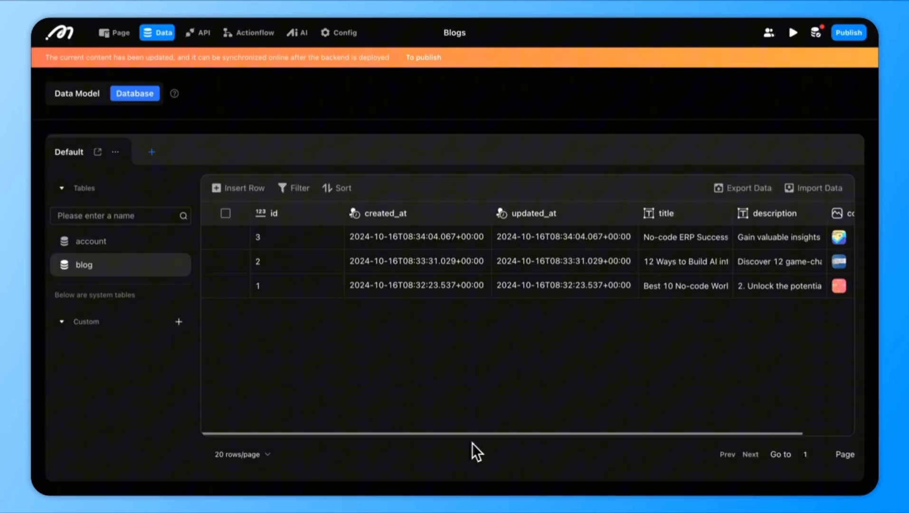
pyautogui.click(113, 32)
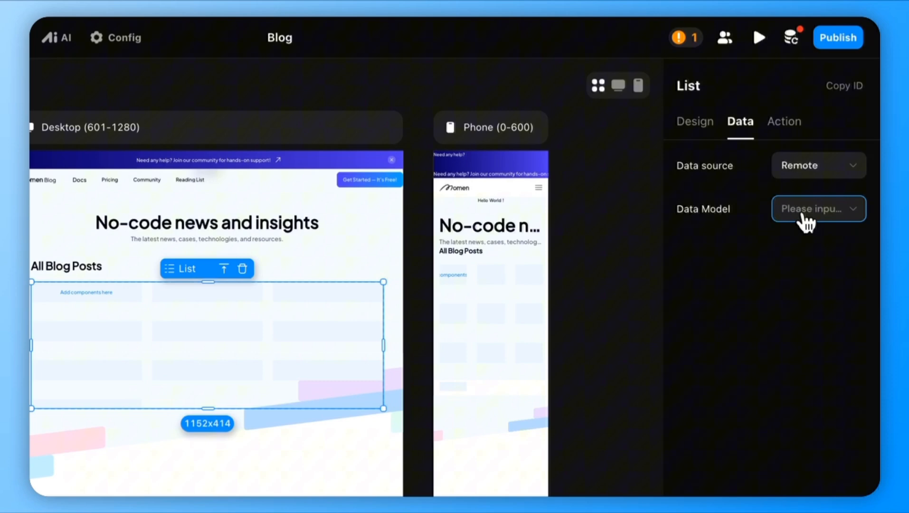
# Bind the post list to the blog table and make card image width 100% with text height fitting content.
pyautogui.click(819, 208)
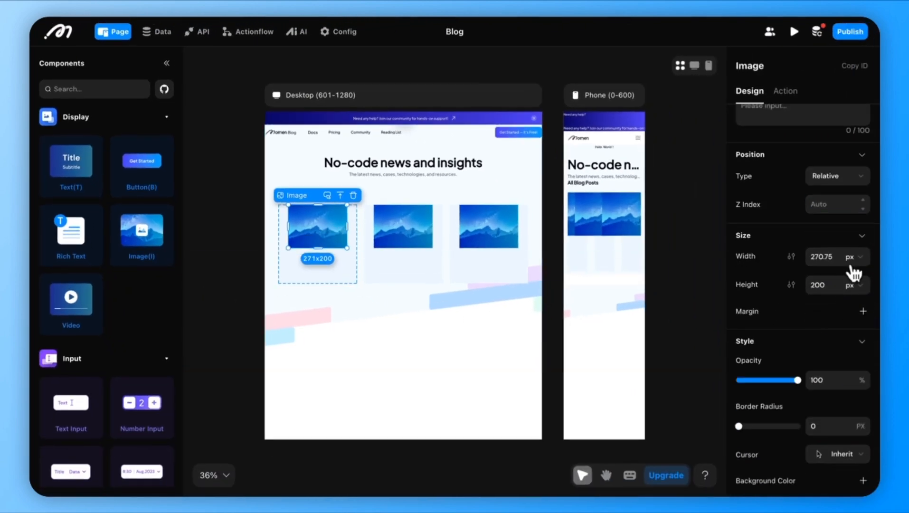
pyautogui.click(860, 256)
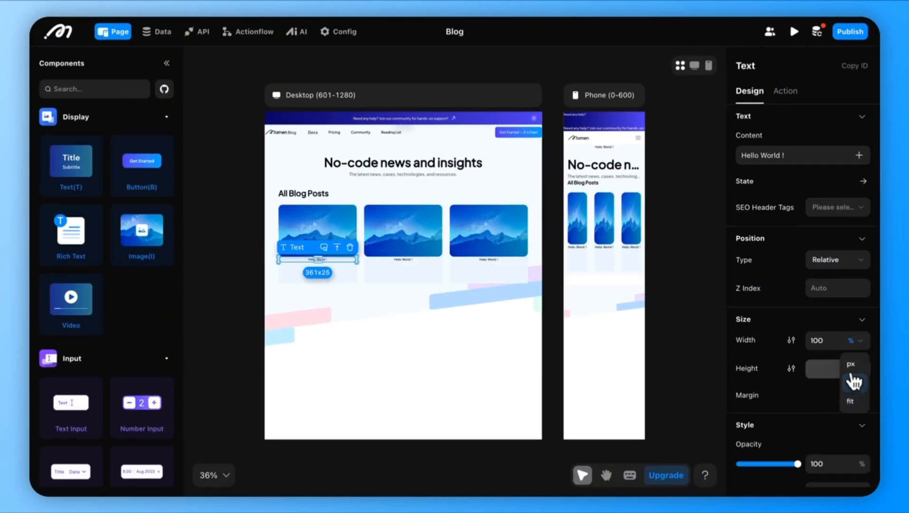
pyautogui.click(850, 401)
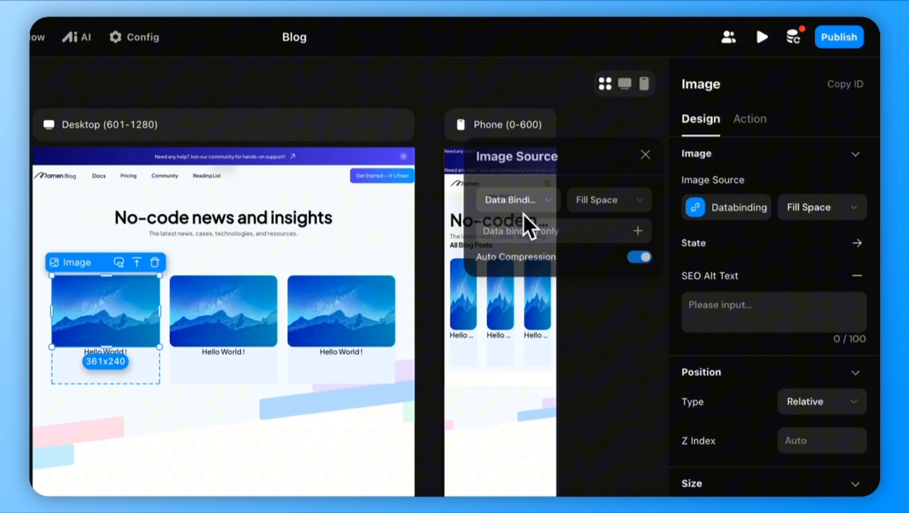
# Bind the card image to the list item's cover image and the card text to the post title.
pyautogui.click(605, 199)
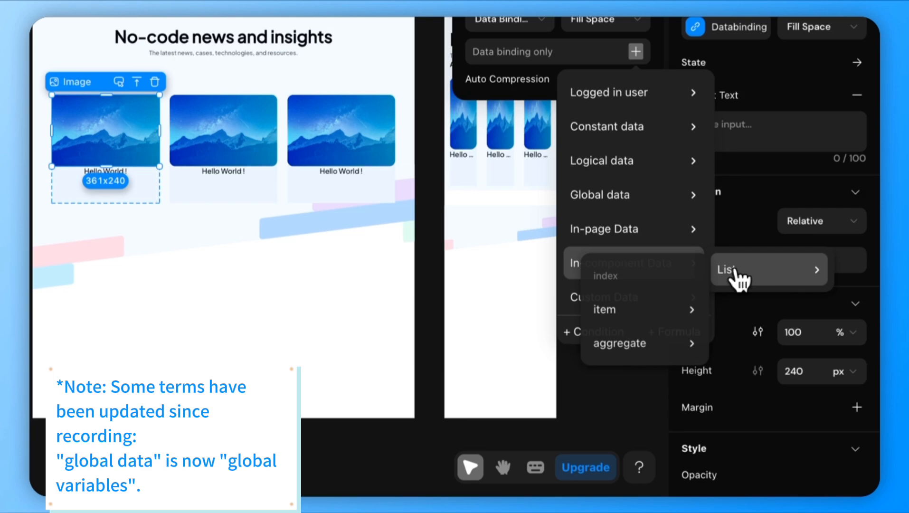
pyautogui.click(631, 309)
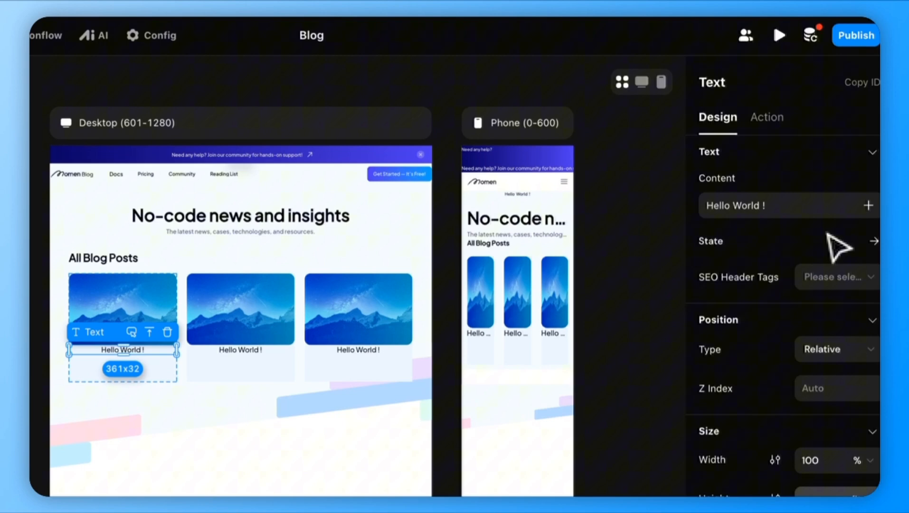
pyautogui.click(773, 205)
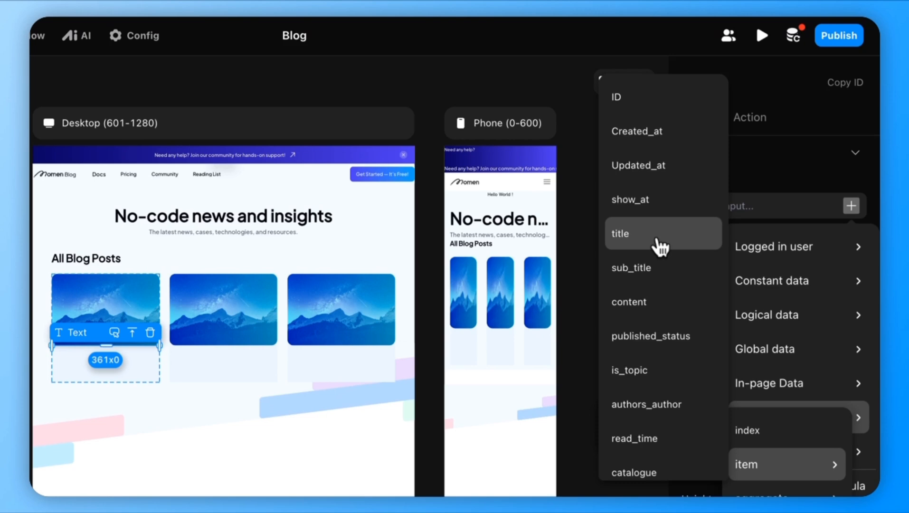
pyautogui.click(620, 232)
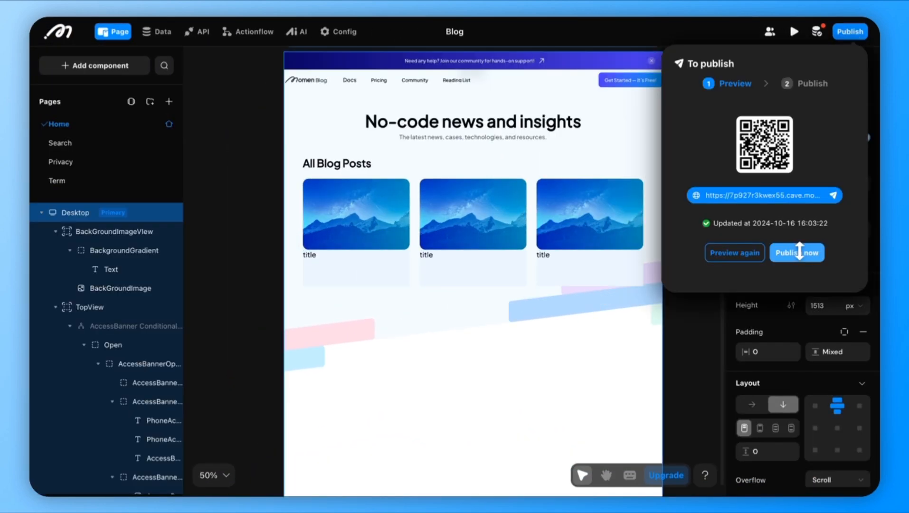
# Publish the blog web app to the free domain and confirm.
pyautogui.click(797, 252)
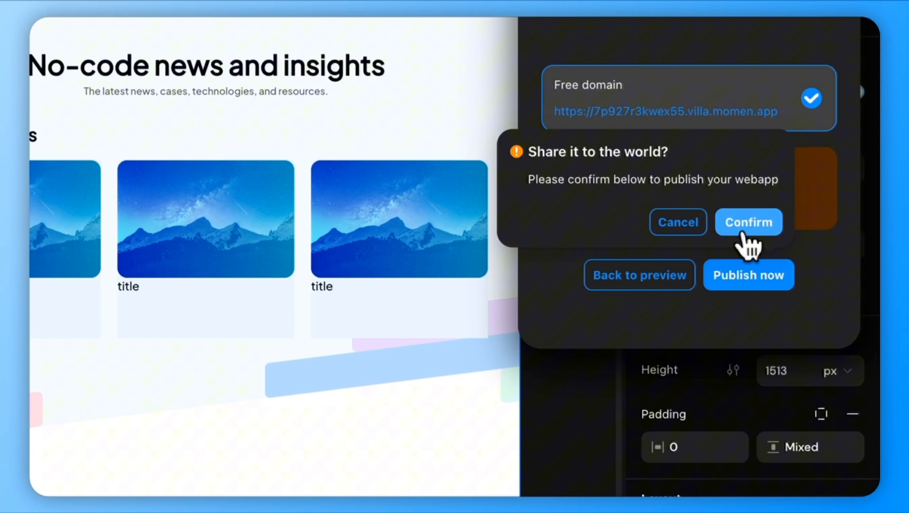
pyautogui.click(749, 221)
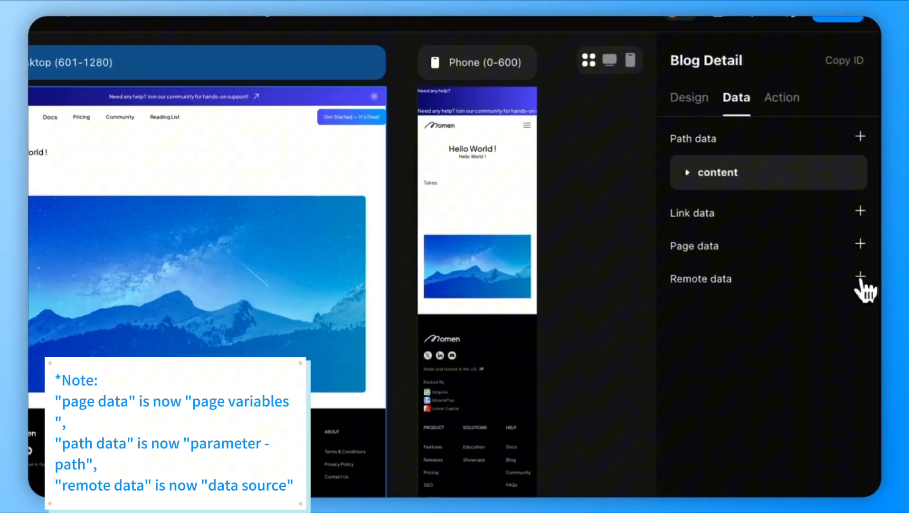
# Add an unfiltered remote_data0 query on the blog table and a post_id link parameter to Blog Detail.
pyautogui.click(860, 271)
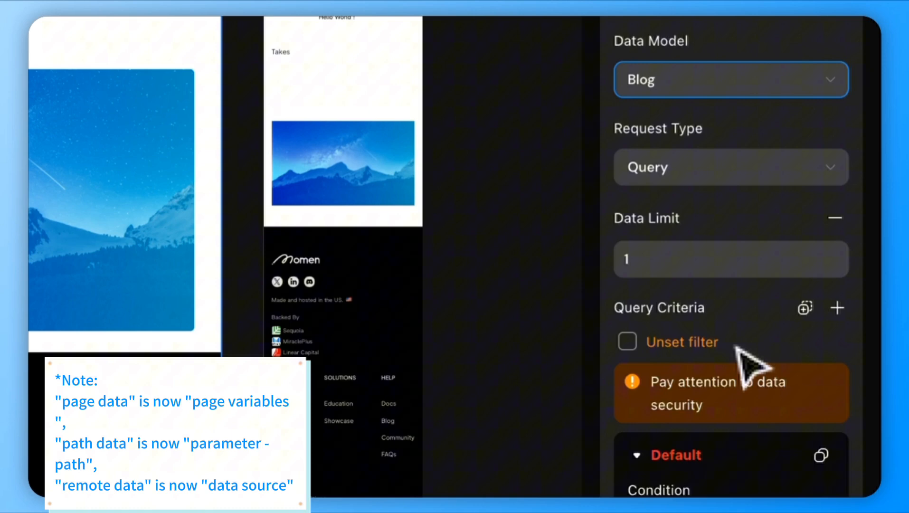
pyautogui.scroll(-3)
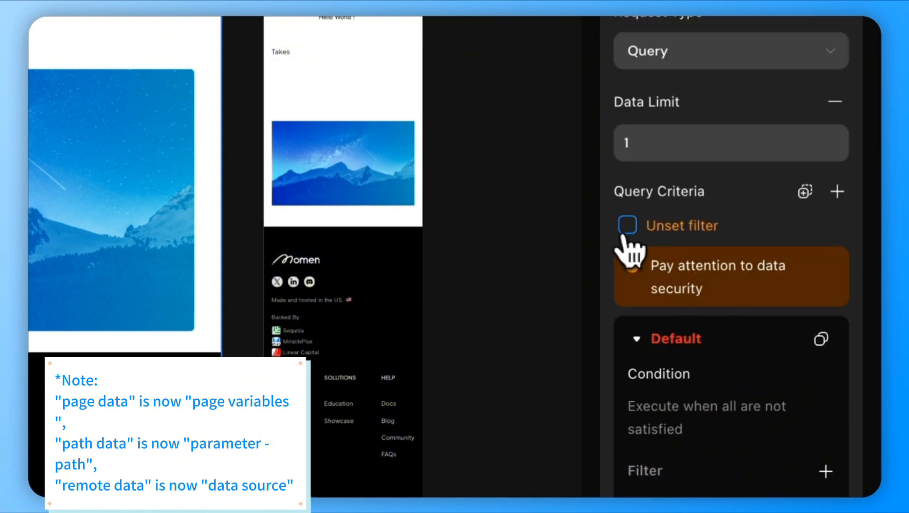
pyautogui.click(627, 225)
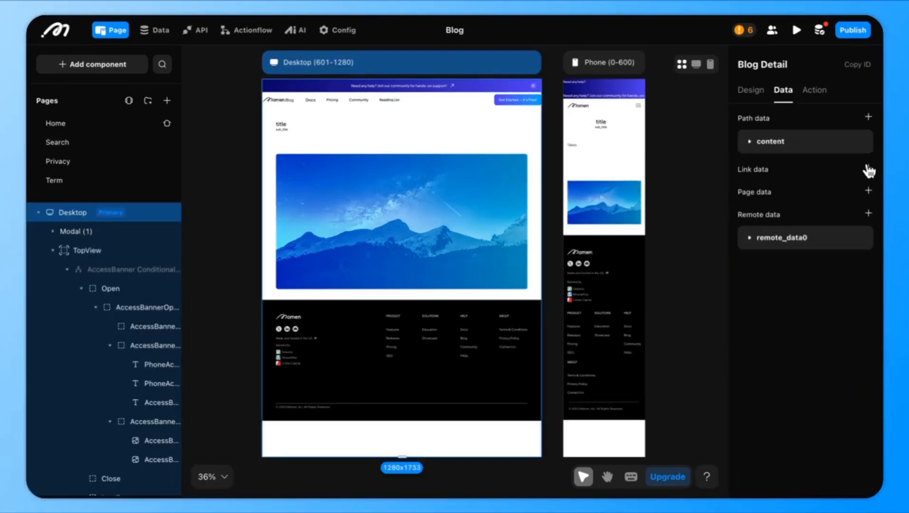
pyautogui.click(867, 169)
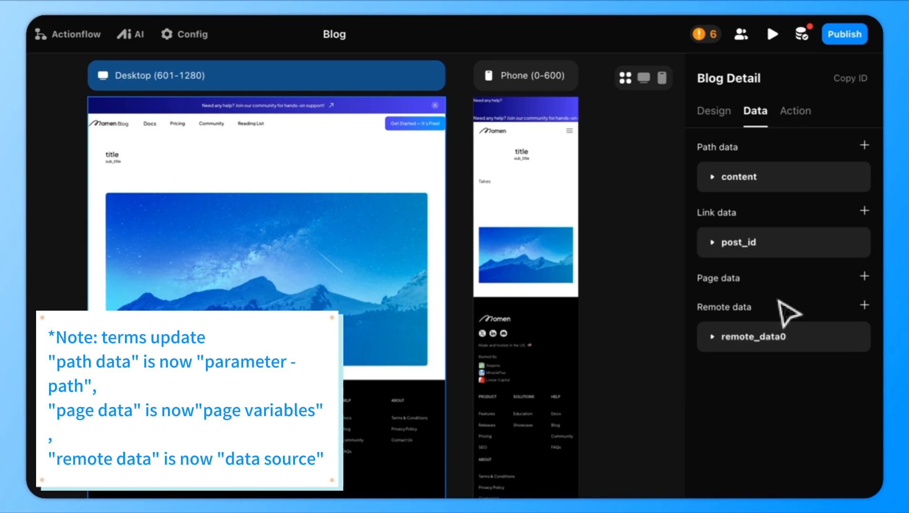
# Type post_id as BigInt, stop the blog query being unfiltered and add an ID Equal filter.
pyautogui.click(739, 242)
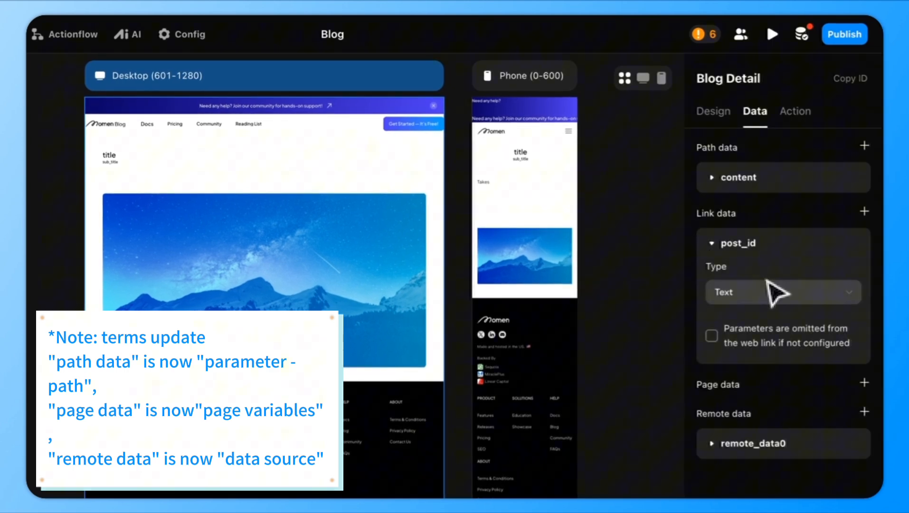
pyautogui.click(783, 292)
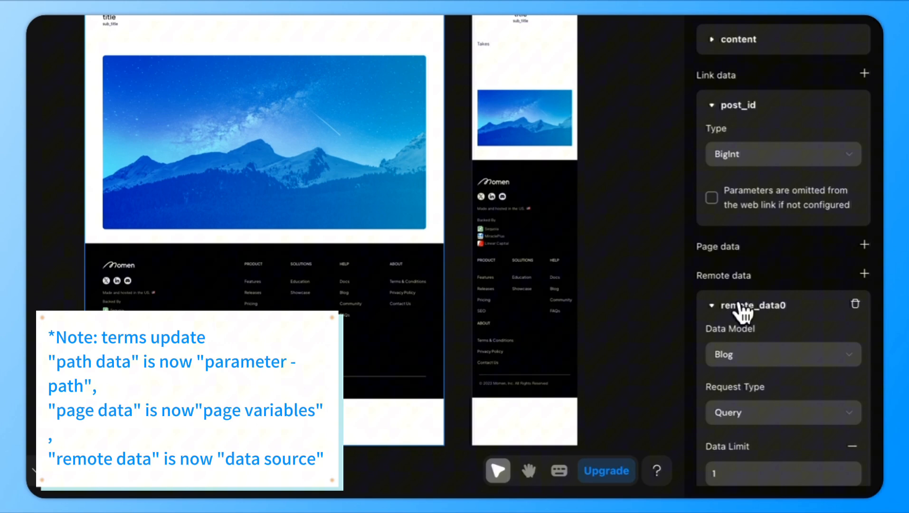
pyautogui.scroll(-3)
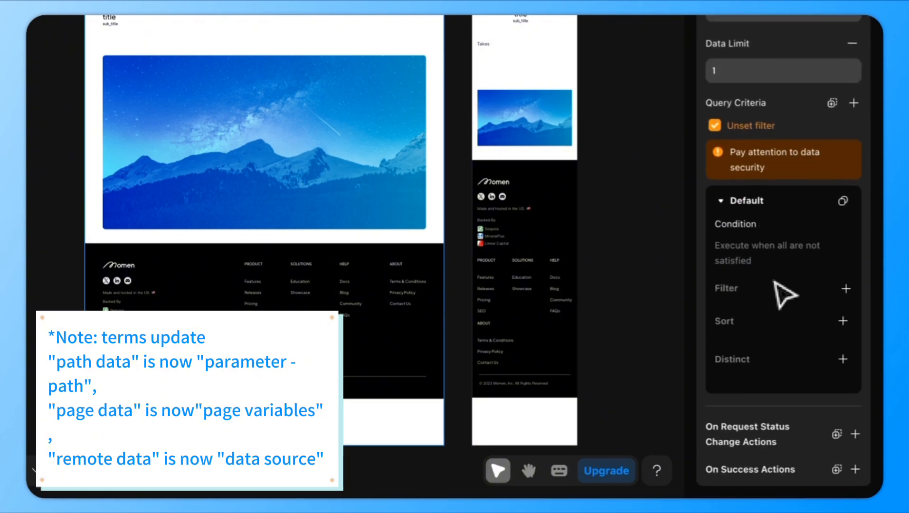
pyautogui.click(714, 124)
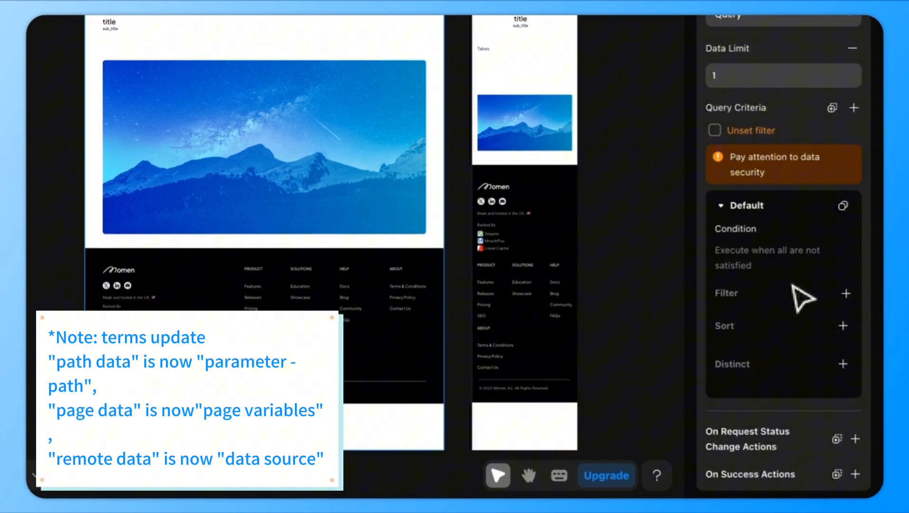
pyautogui.click(845, 293)
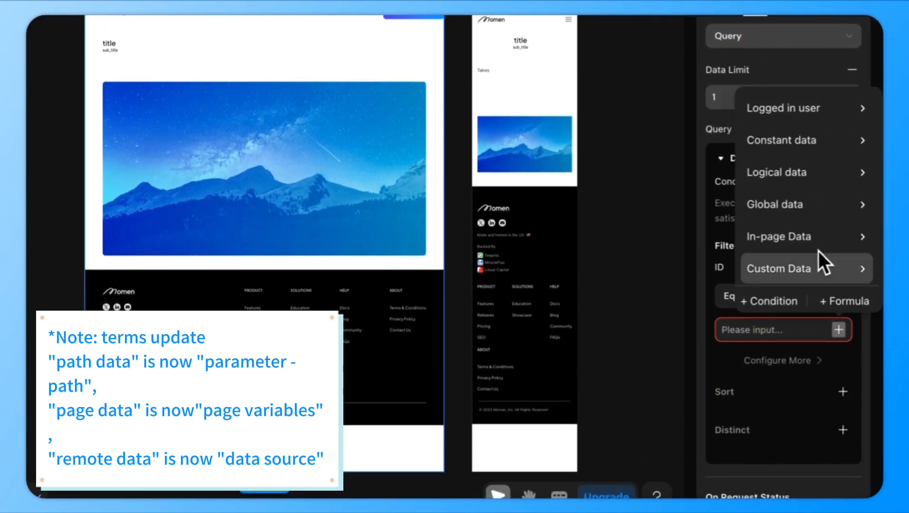
pyautogui.moveTo(778, 237)
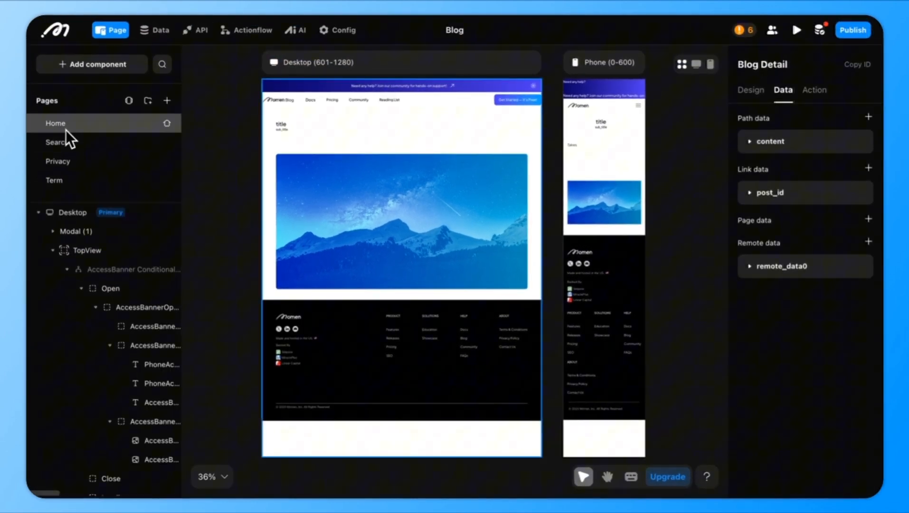
# Give Home post cards a Go To Blog Detail click action passing the list item's data as post_id.
pyautogui.click(56, 122)
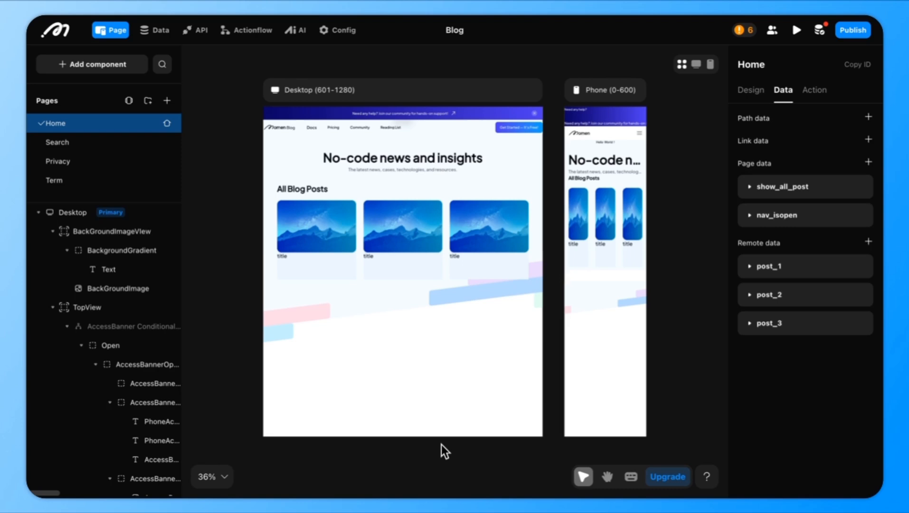
pyautogui.click(316, 226)
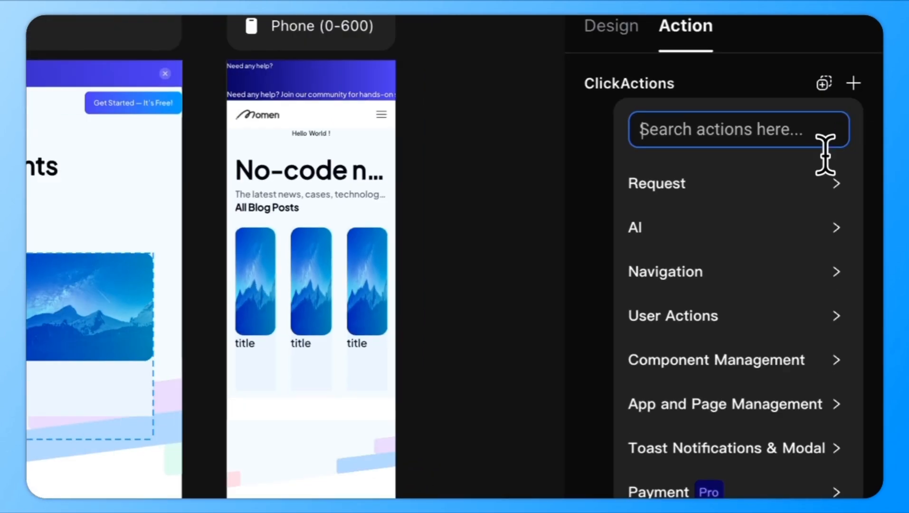
pyautogui.click(665, 270)
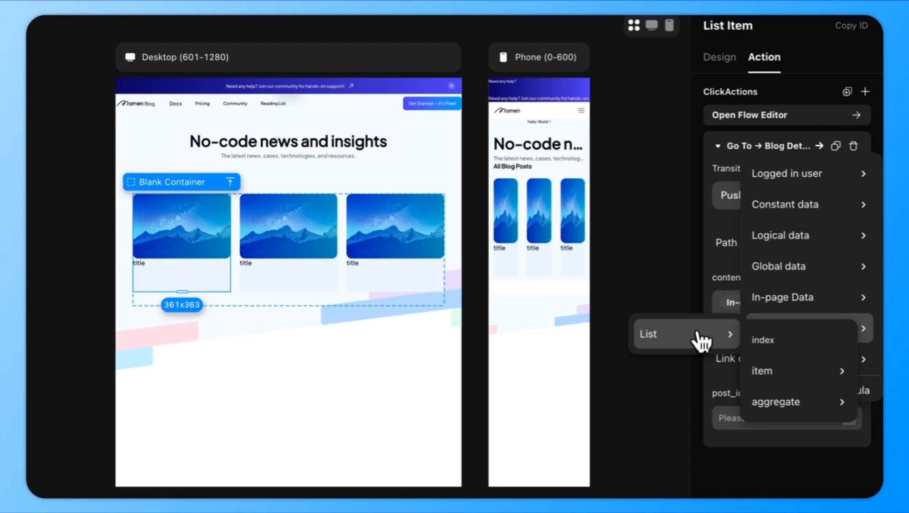
pyautogui.click(779, 370)
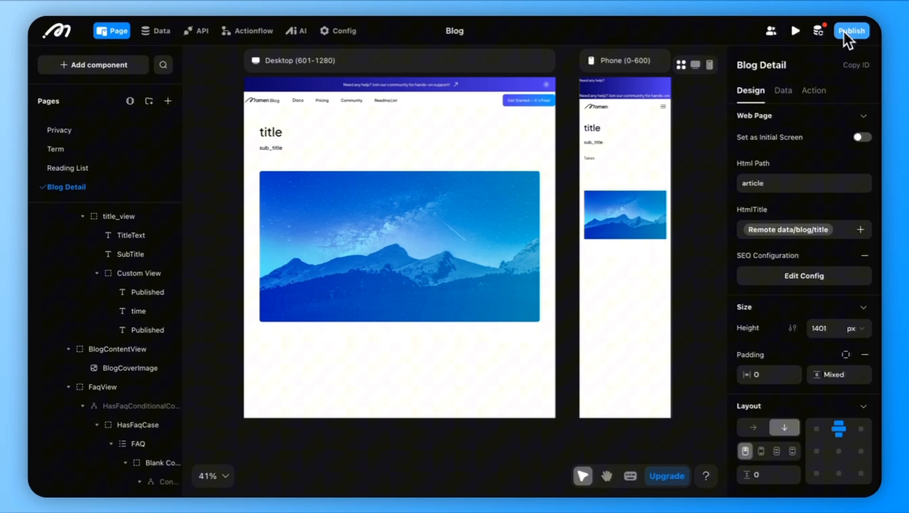
# Publish the updated app now and confirm sharing it to the world.
pyautogui.click(851, 30)
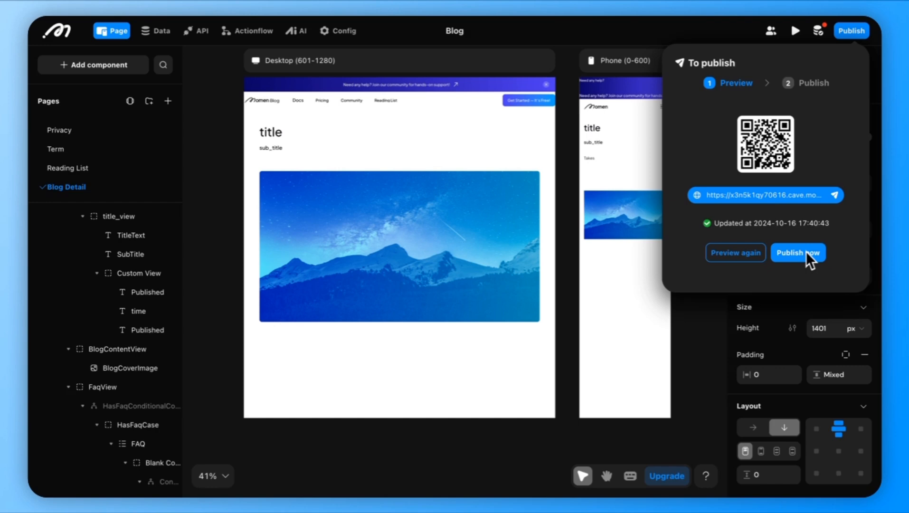
pyautogui.click(797, 251)
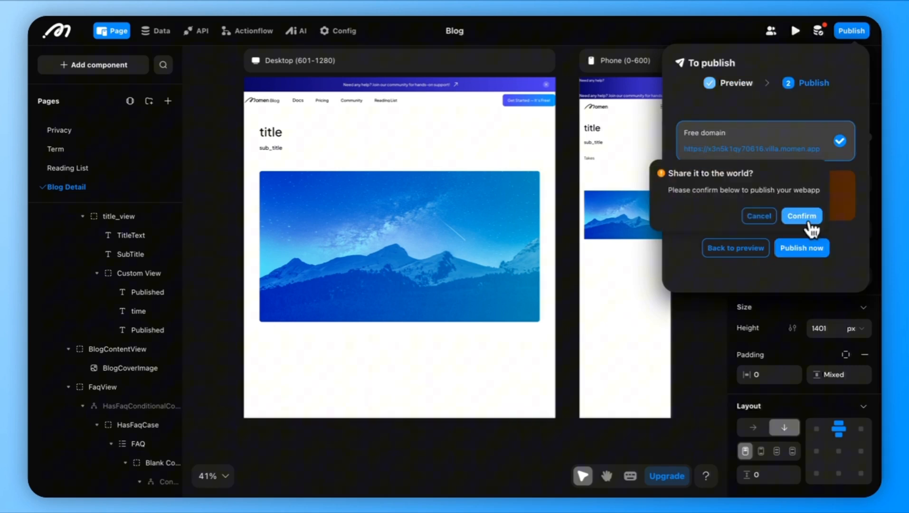
pyautogui.click(801, 215)
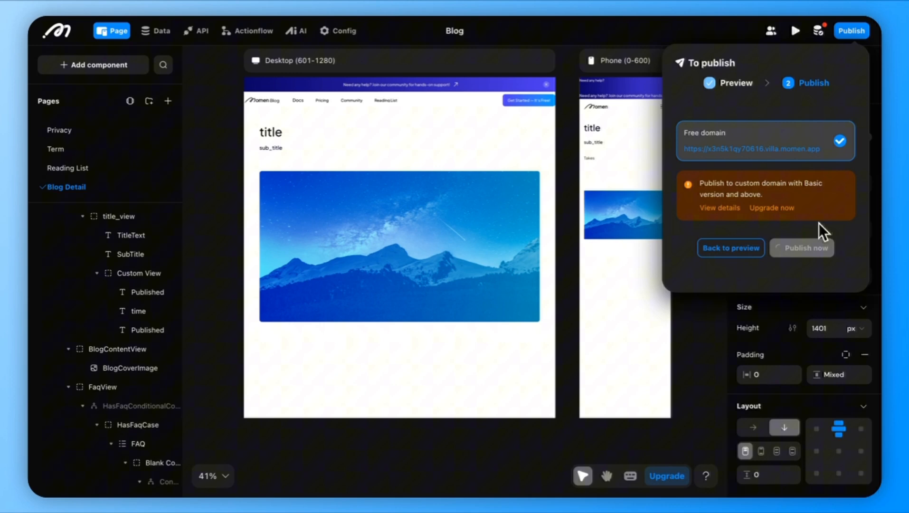
pyautogui.moveTo(445, 456)
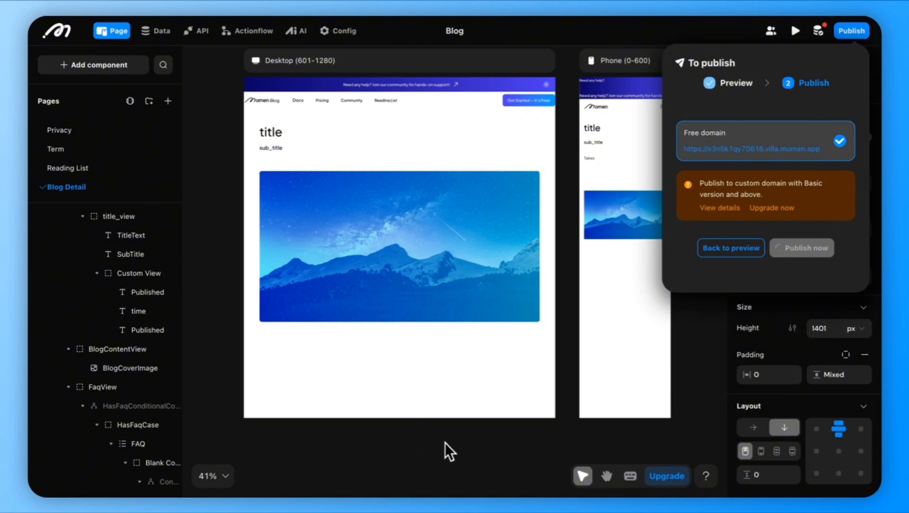
pyautogui.click(801, 247)
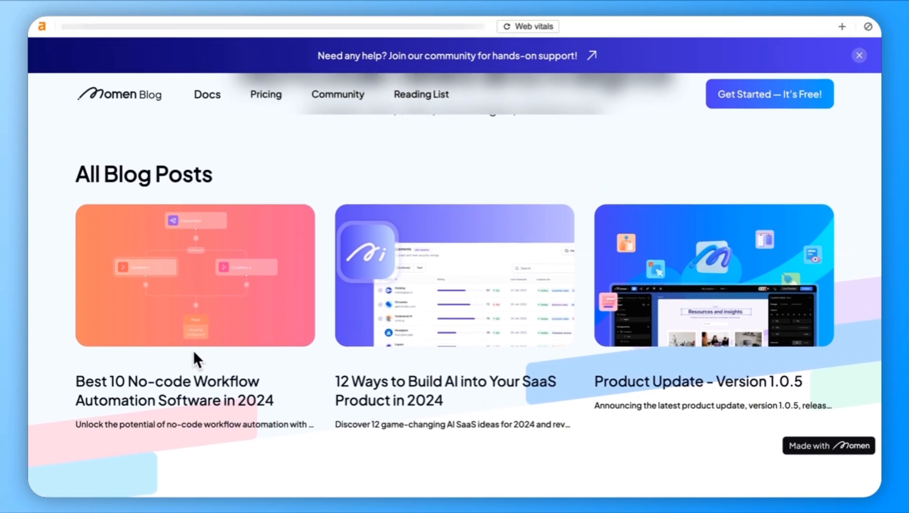
pyautogui.moveTo(444, 445)
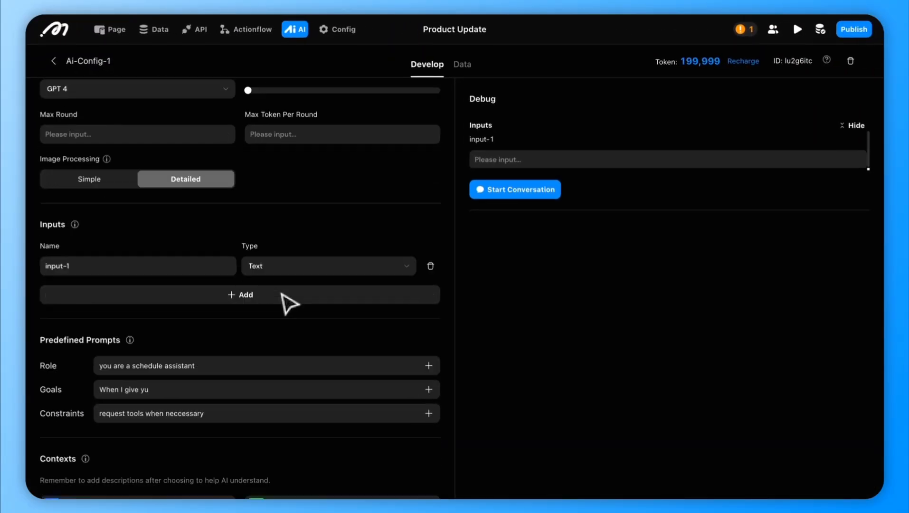
# Look through the AI and API sections, then land on Project Setting > General via Config.
pyautogui.scroll(-3)
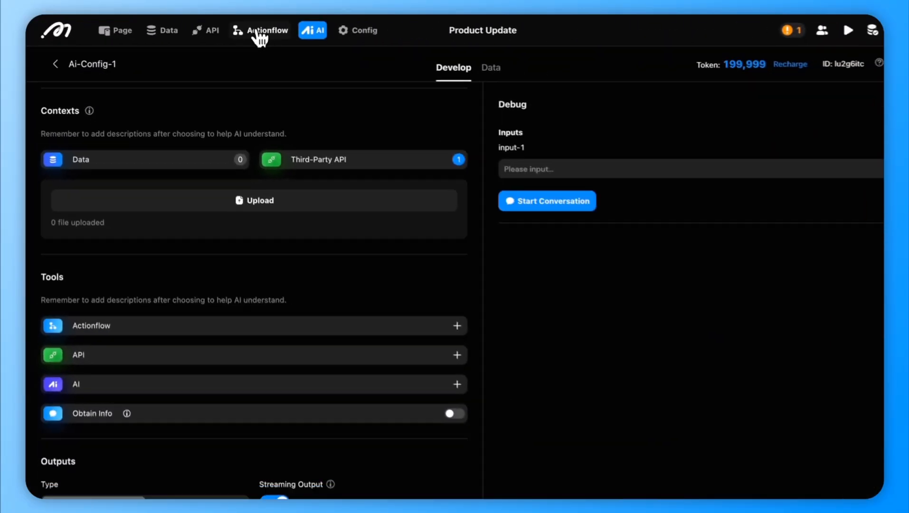
pyautogui.click(205, 29)
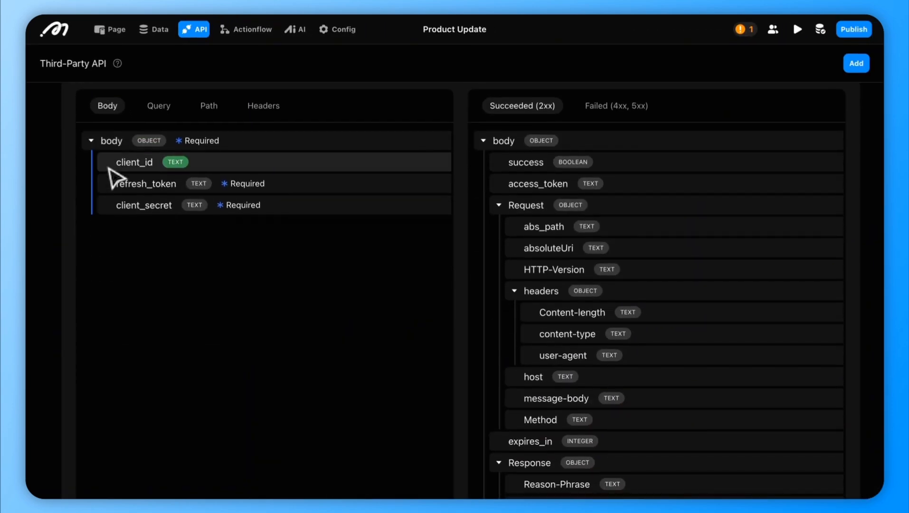
pyautogui.click(338, 28)
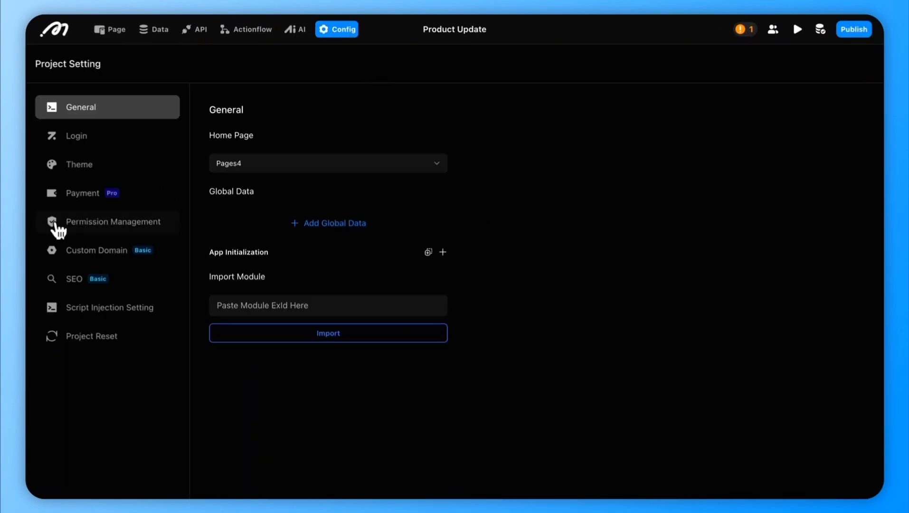